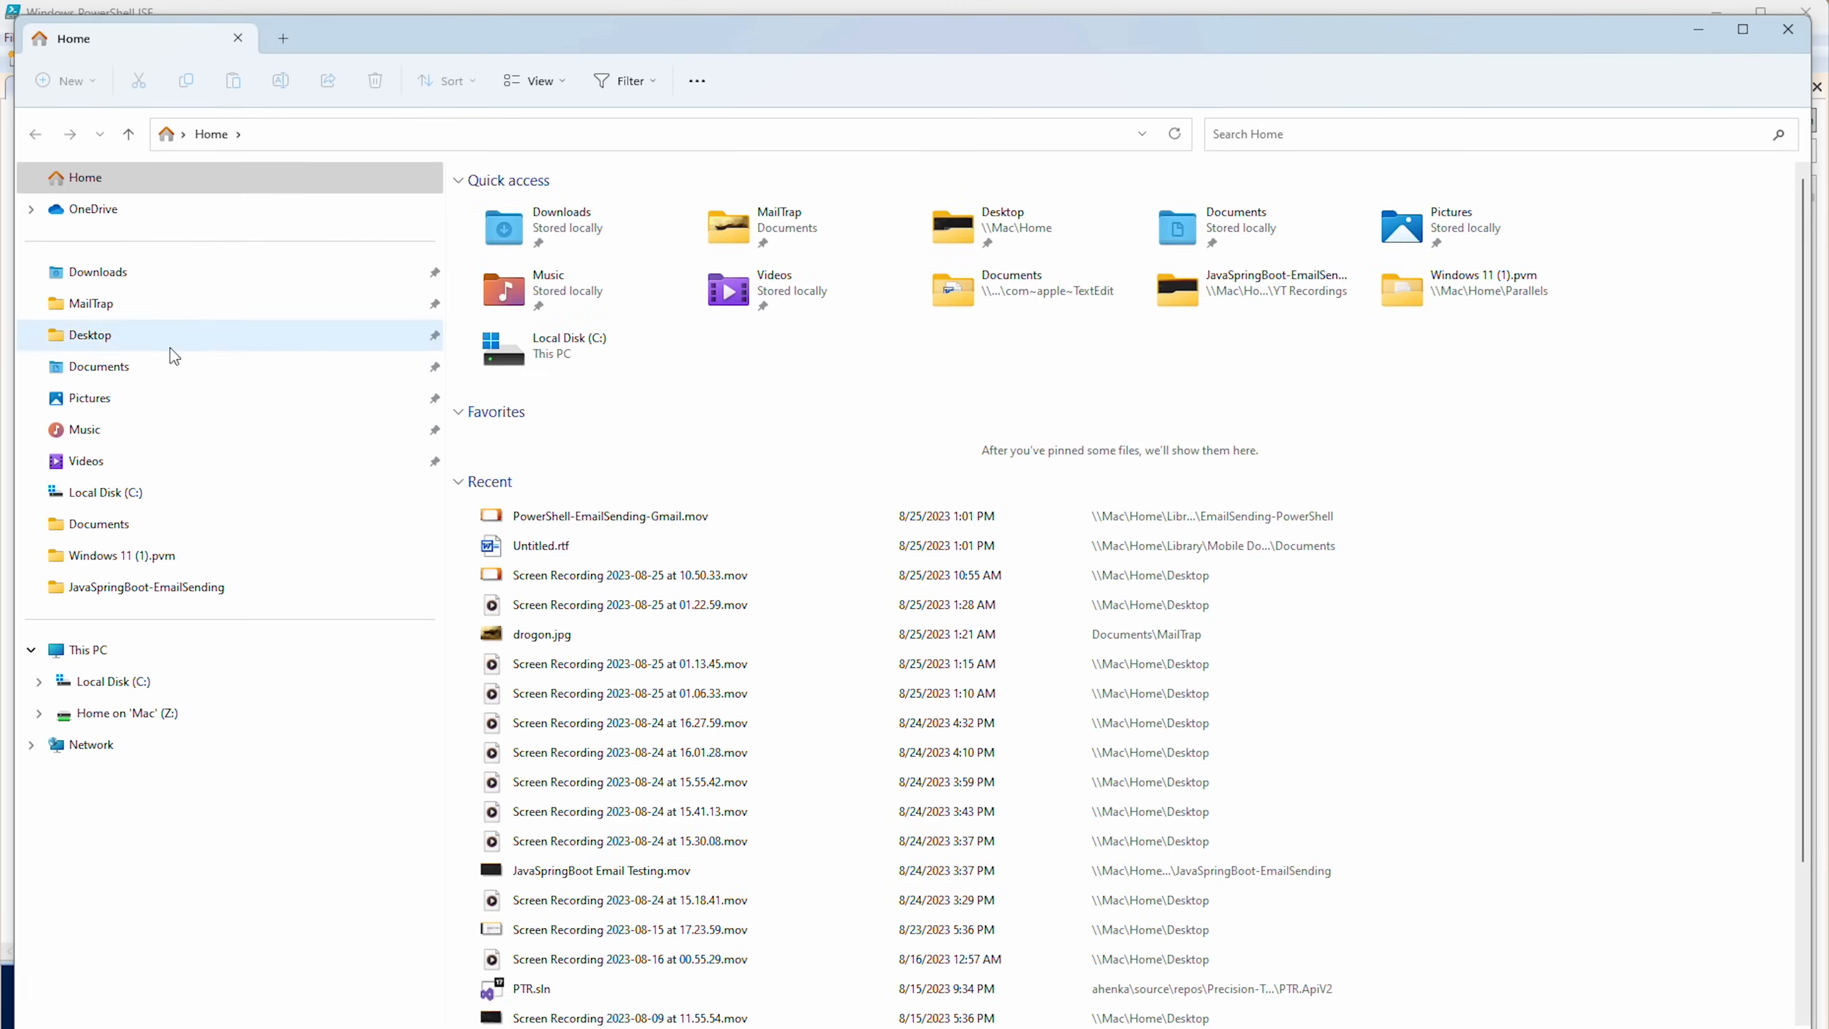
Step: Show the Downloads folder containing the easendmail.exe installer
left_click(97, 271)
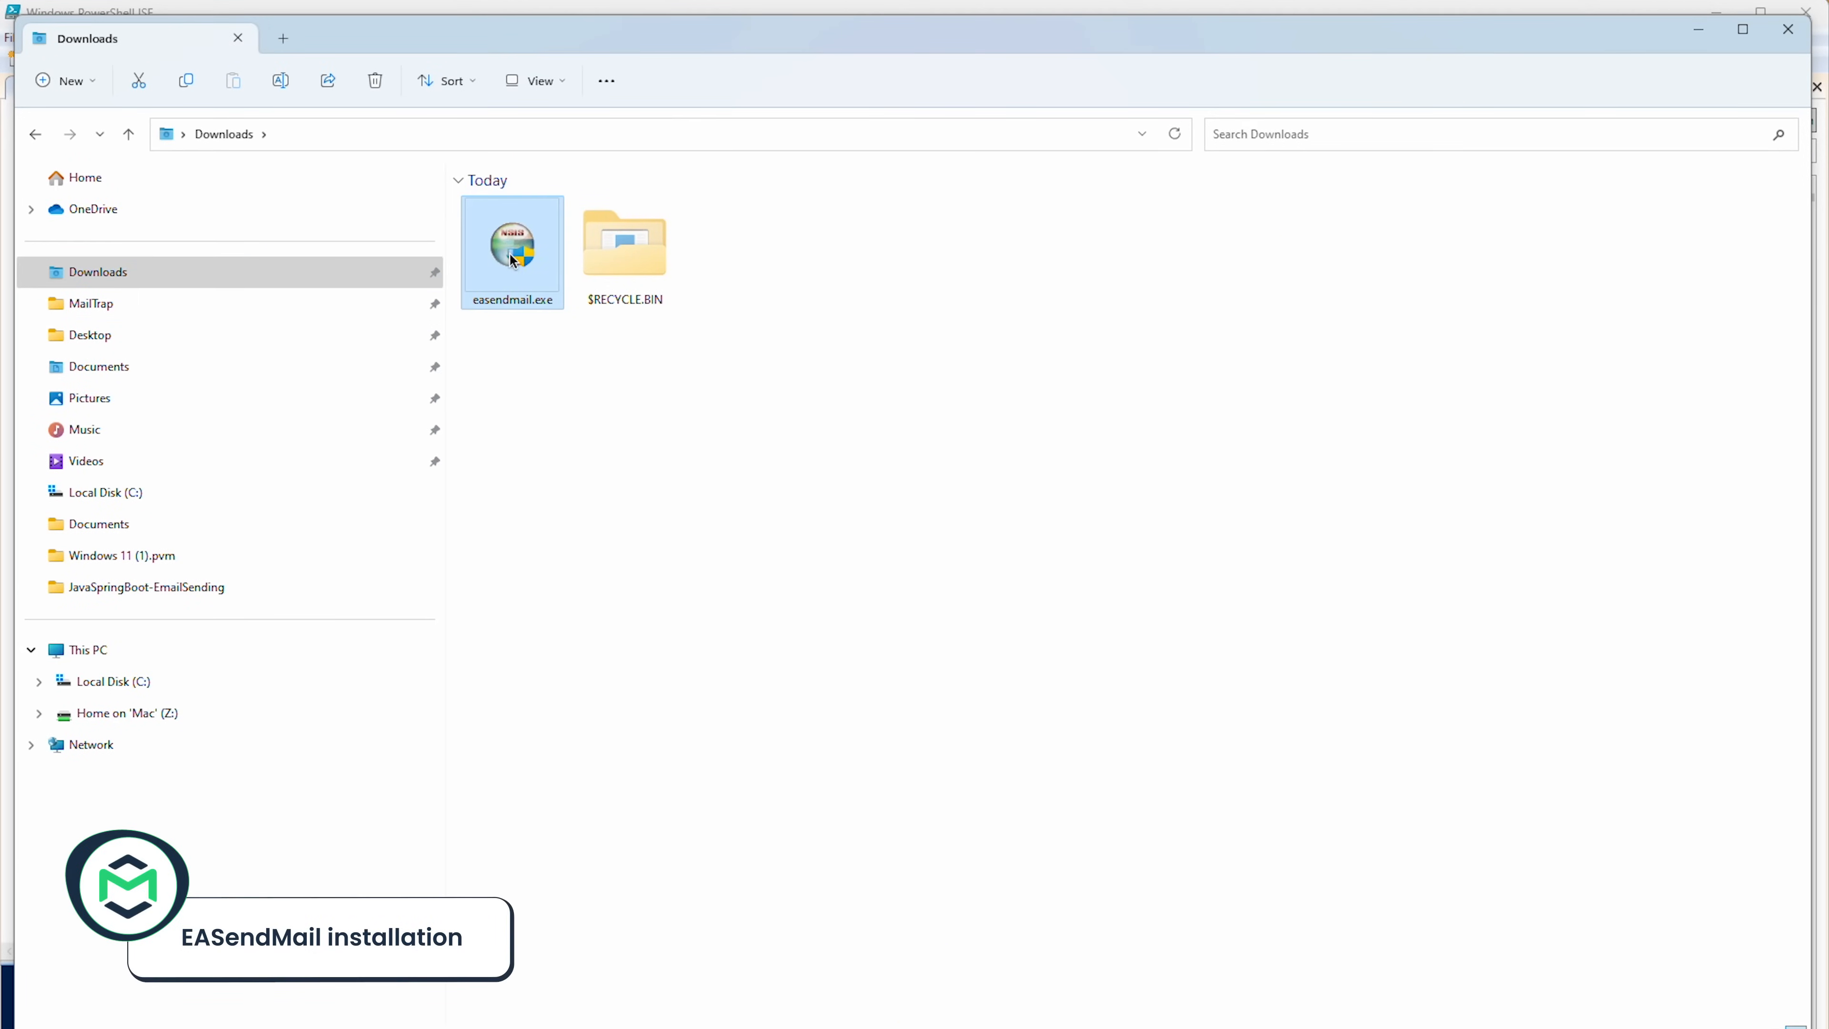
mouse_move(510, 245)
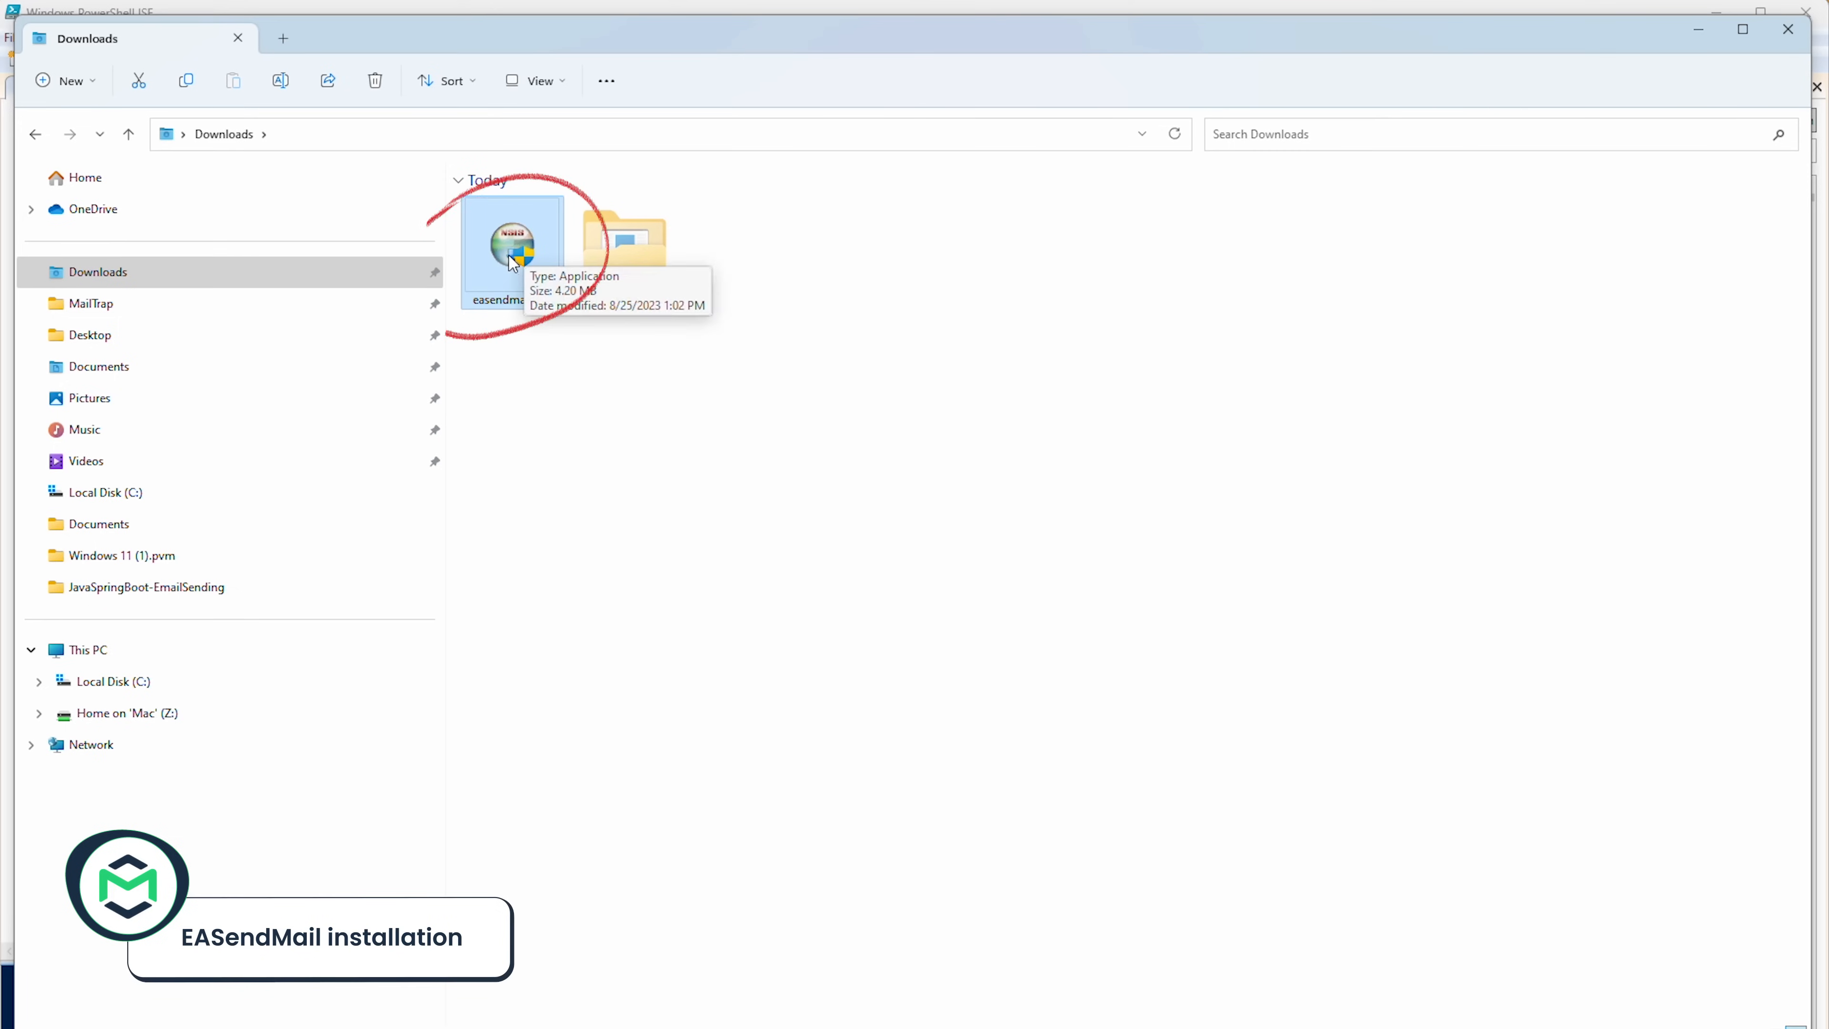
Step: Run easendmail.exe and install the SMTP component to the default folder, finishing with Component Manager
double_click(510, 245)
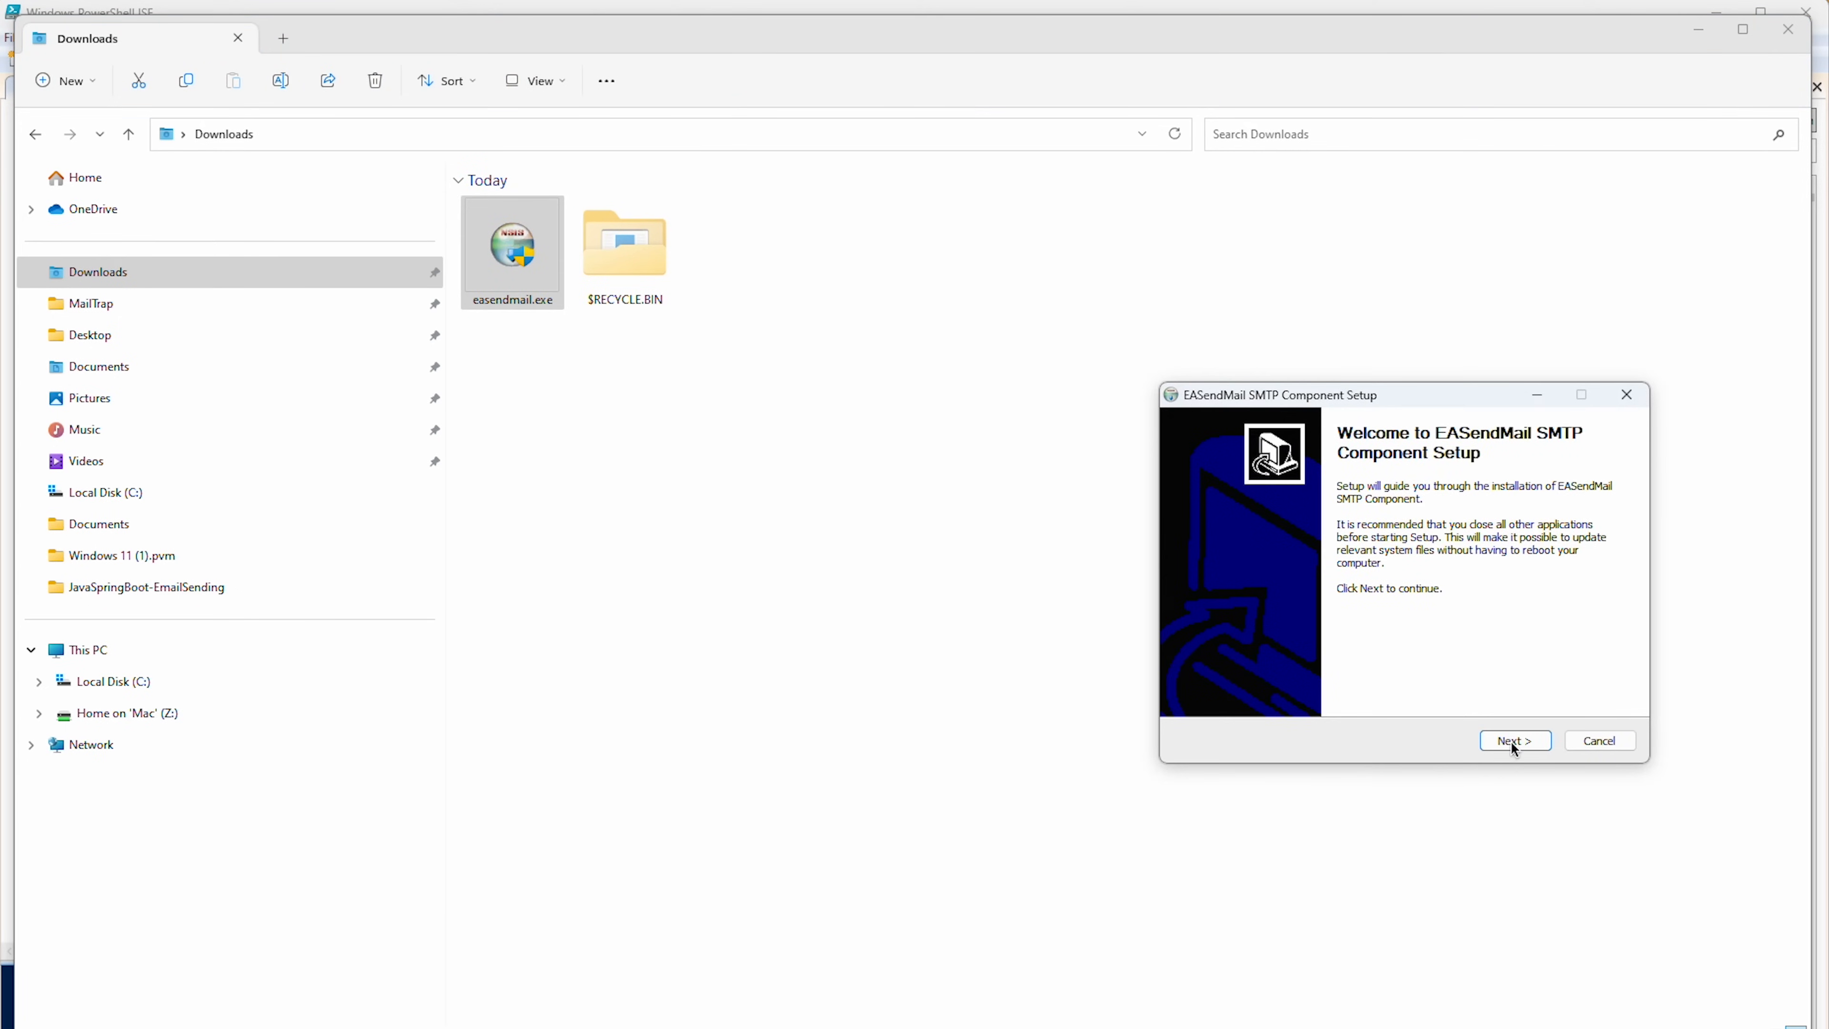
left_click(1513, 739)
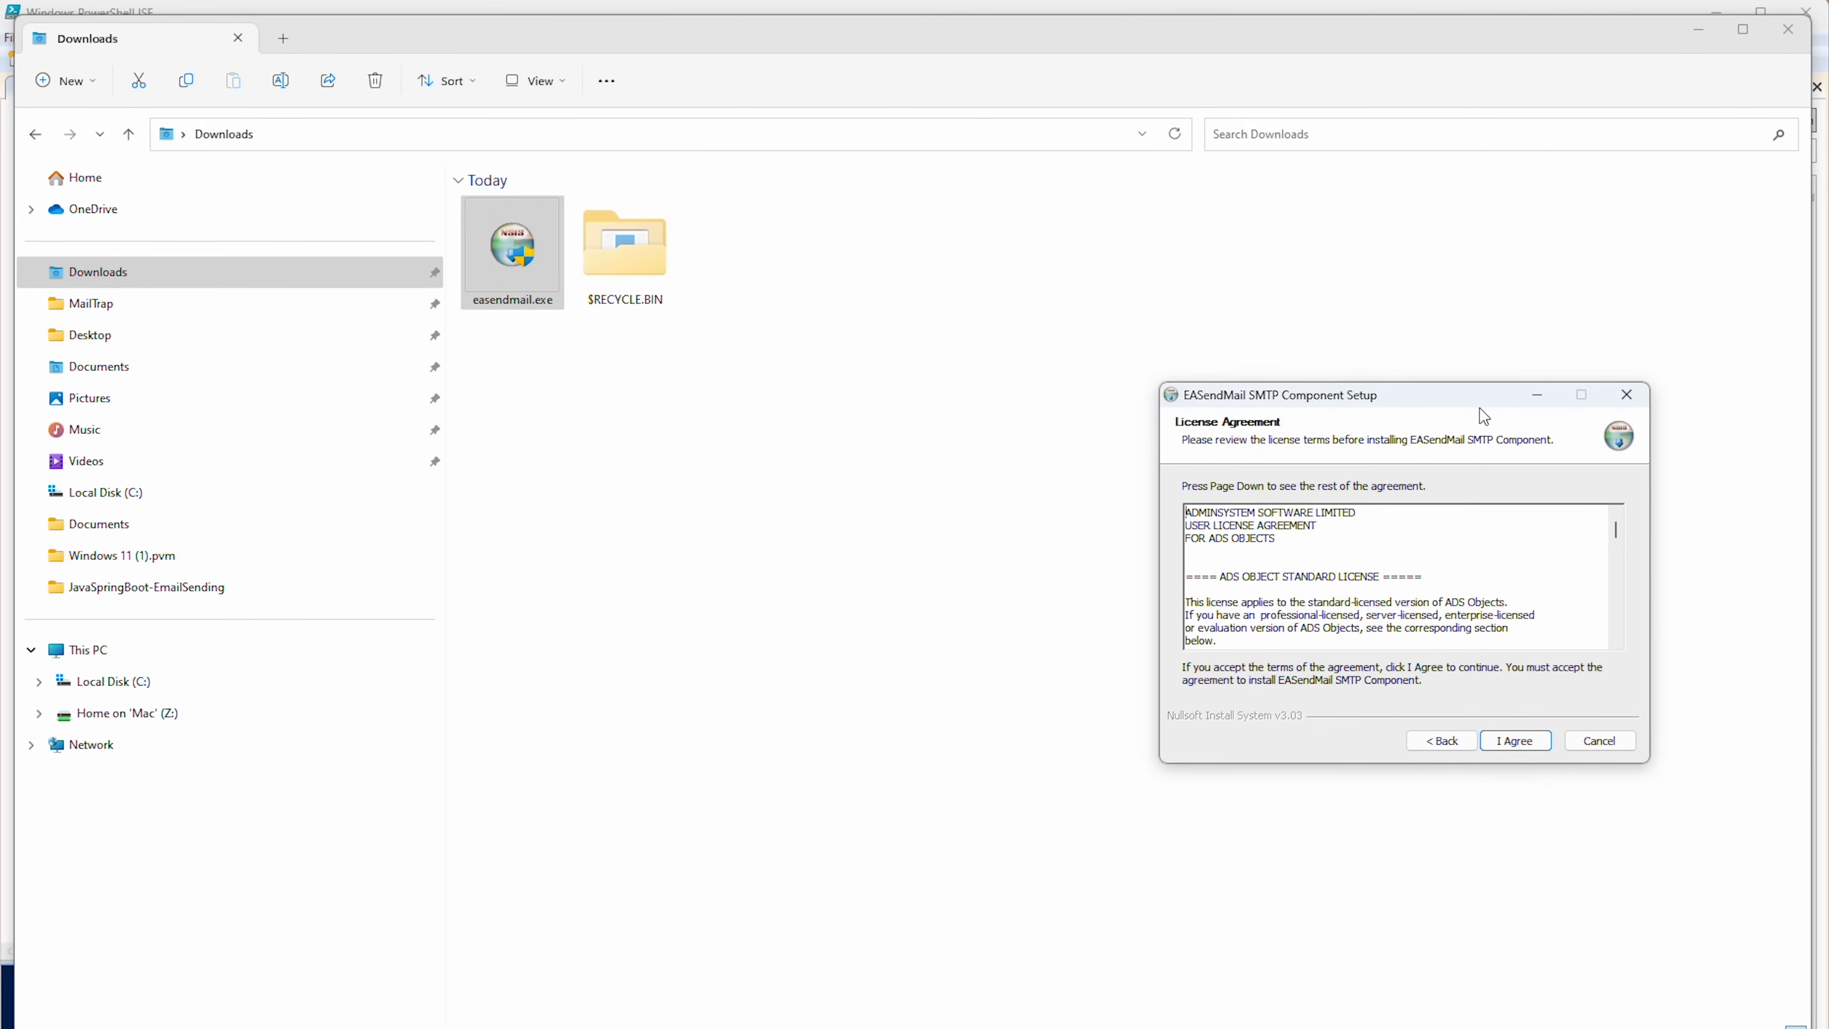
left_click(1514, 739)
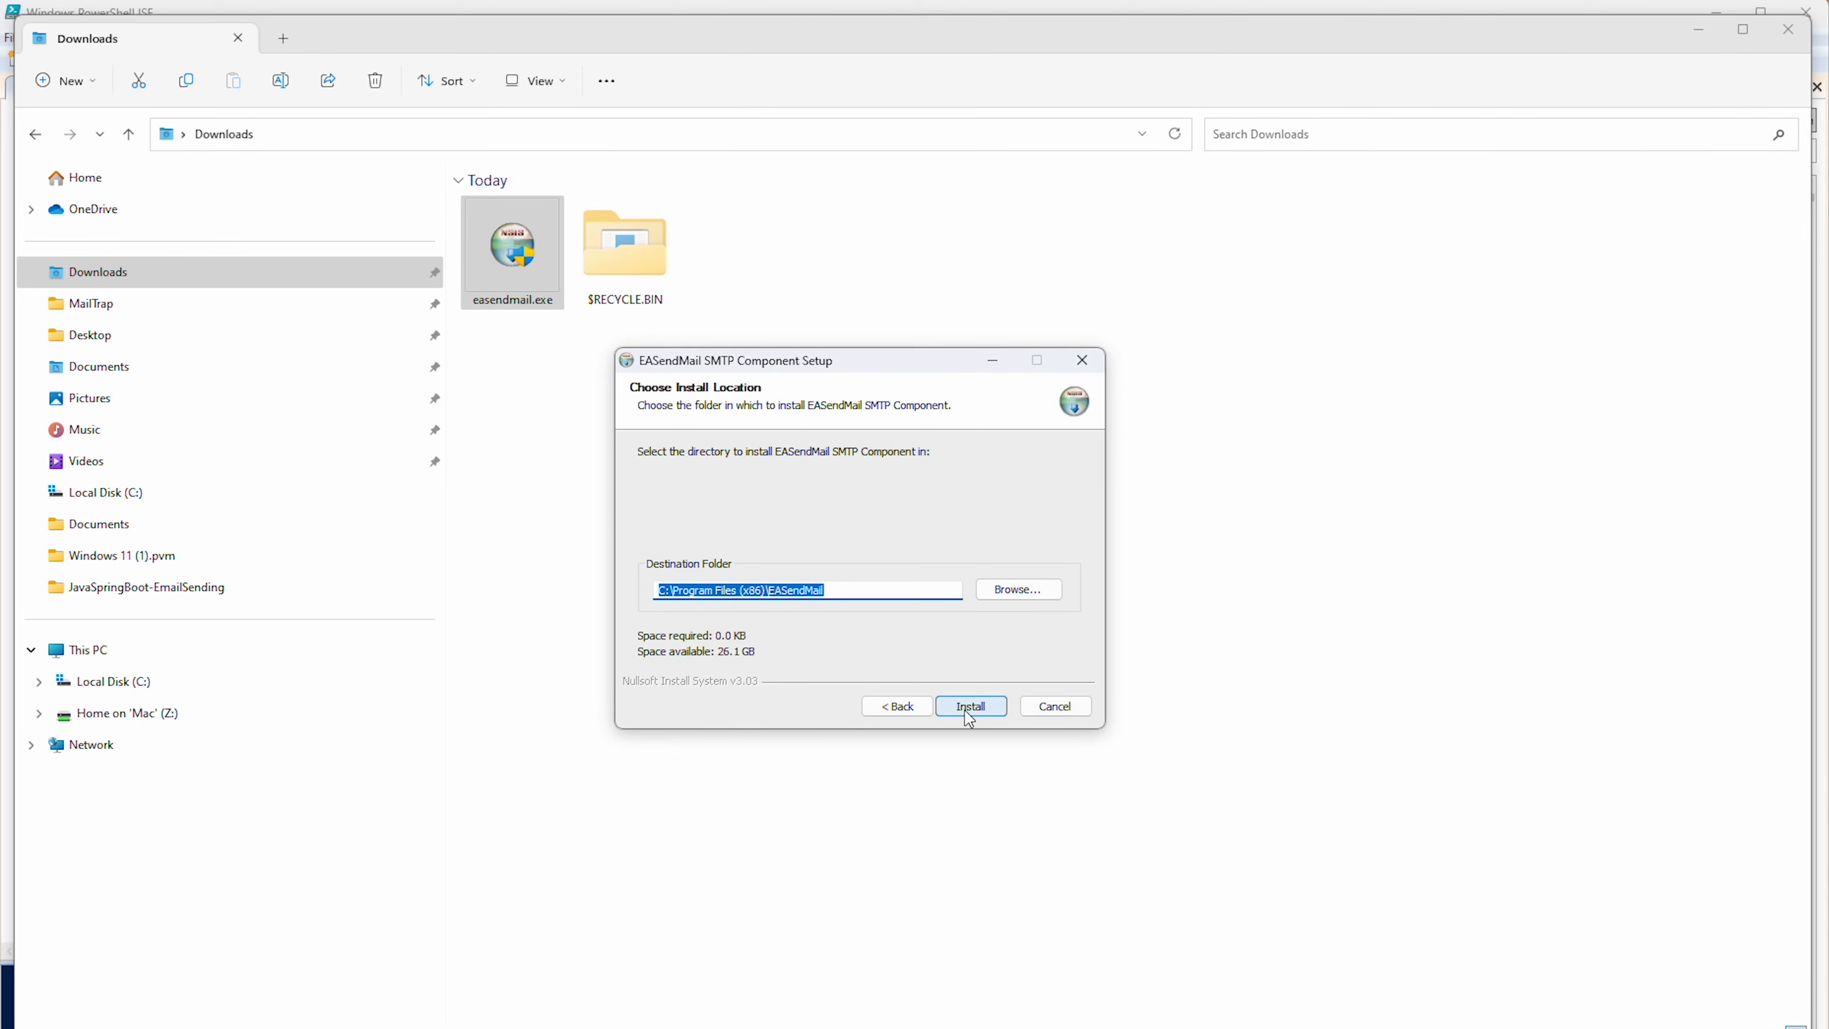
left_click(970, 706)
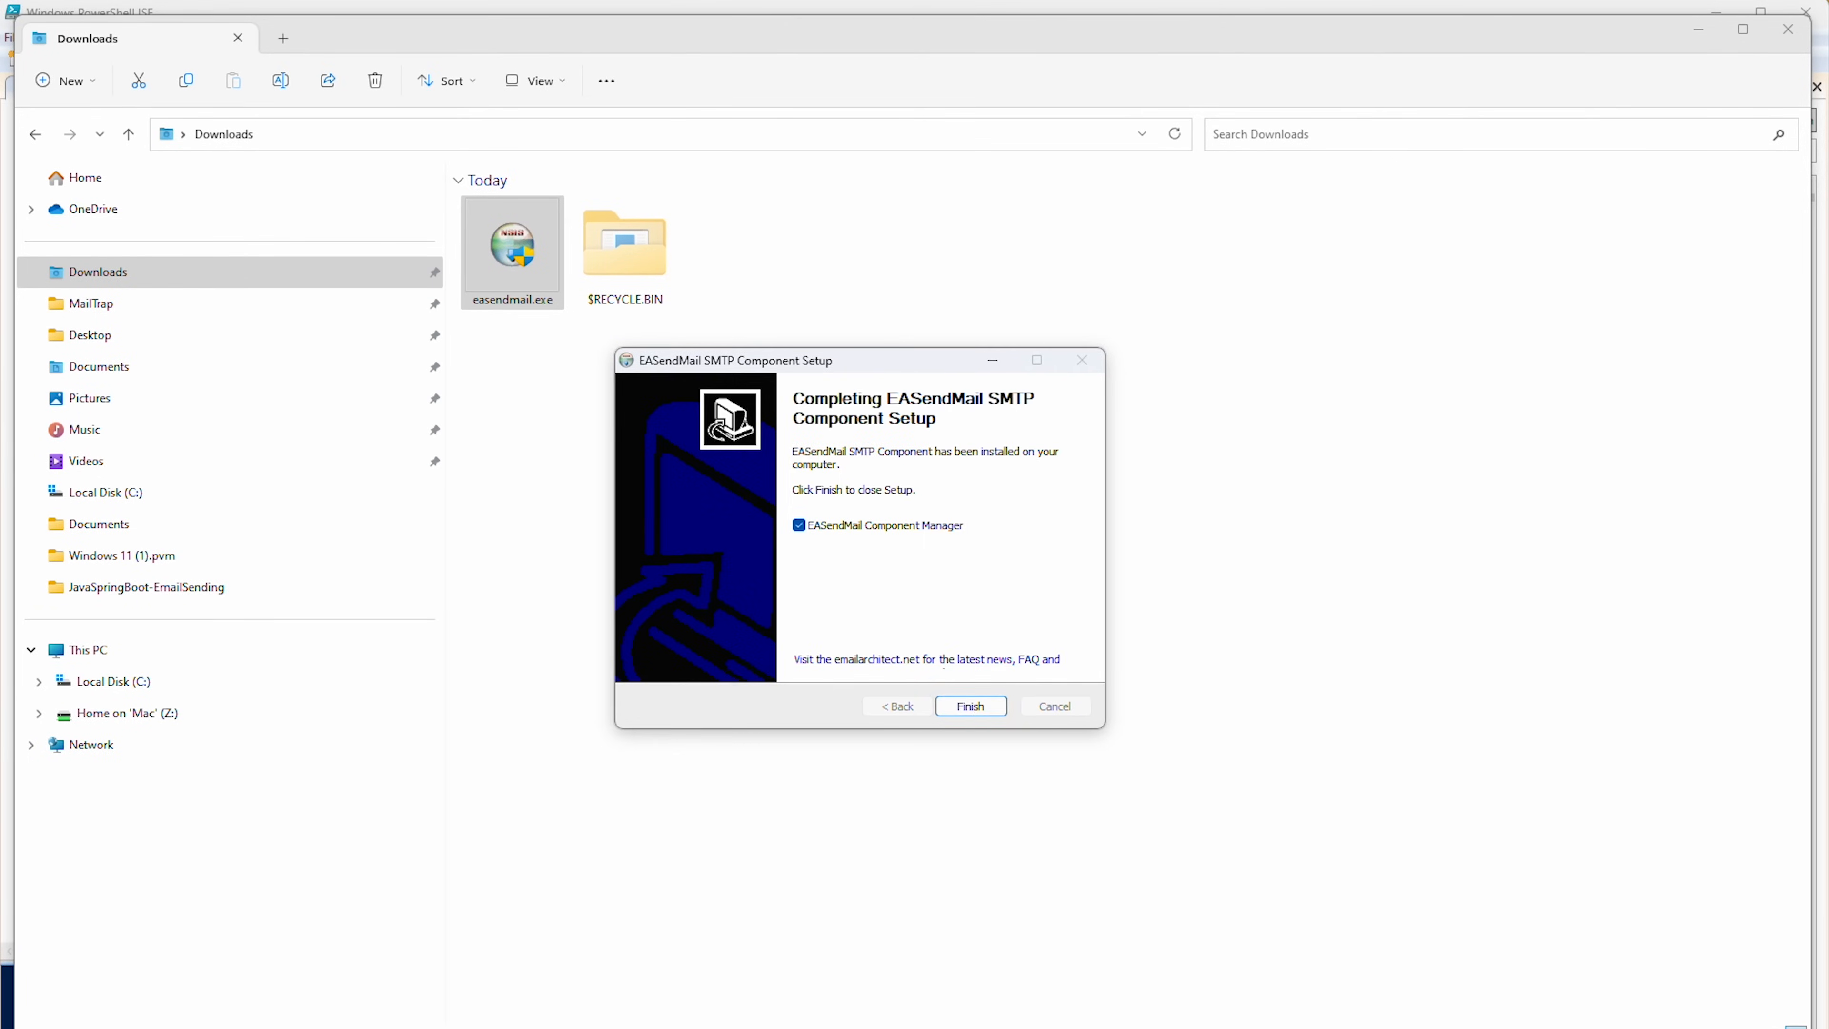
left_click(970, 706)
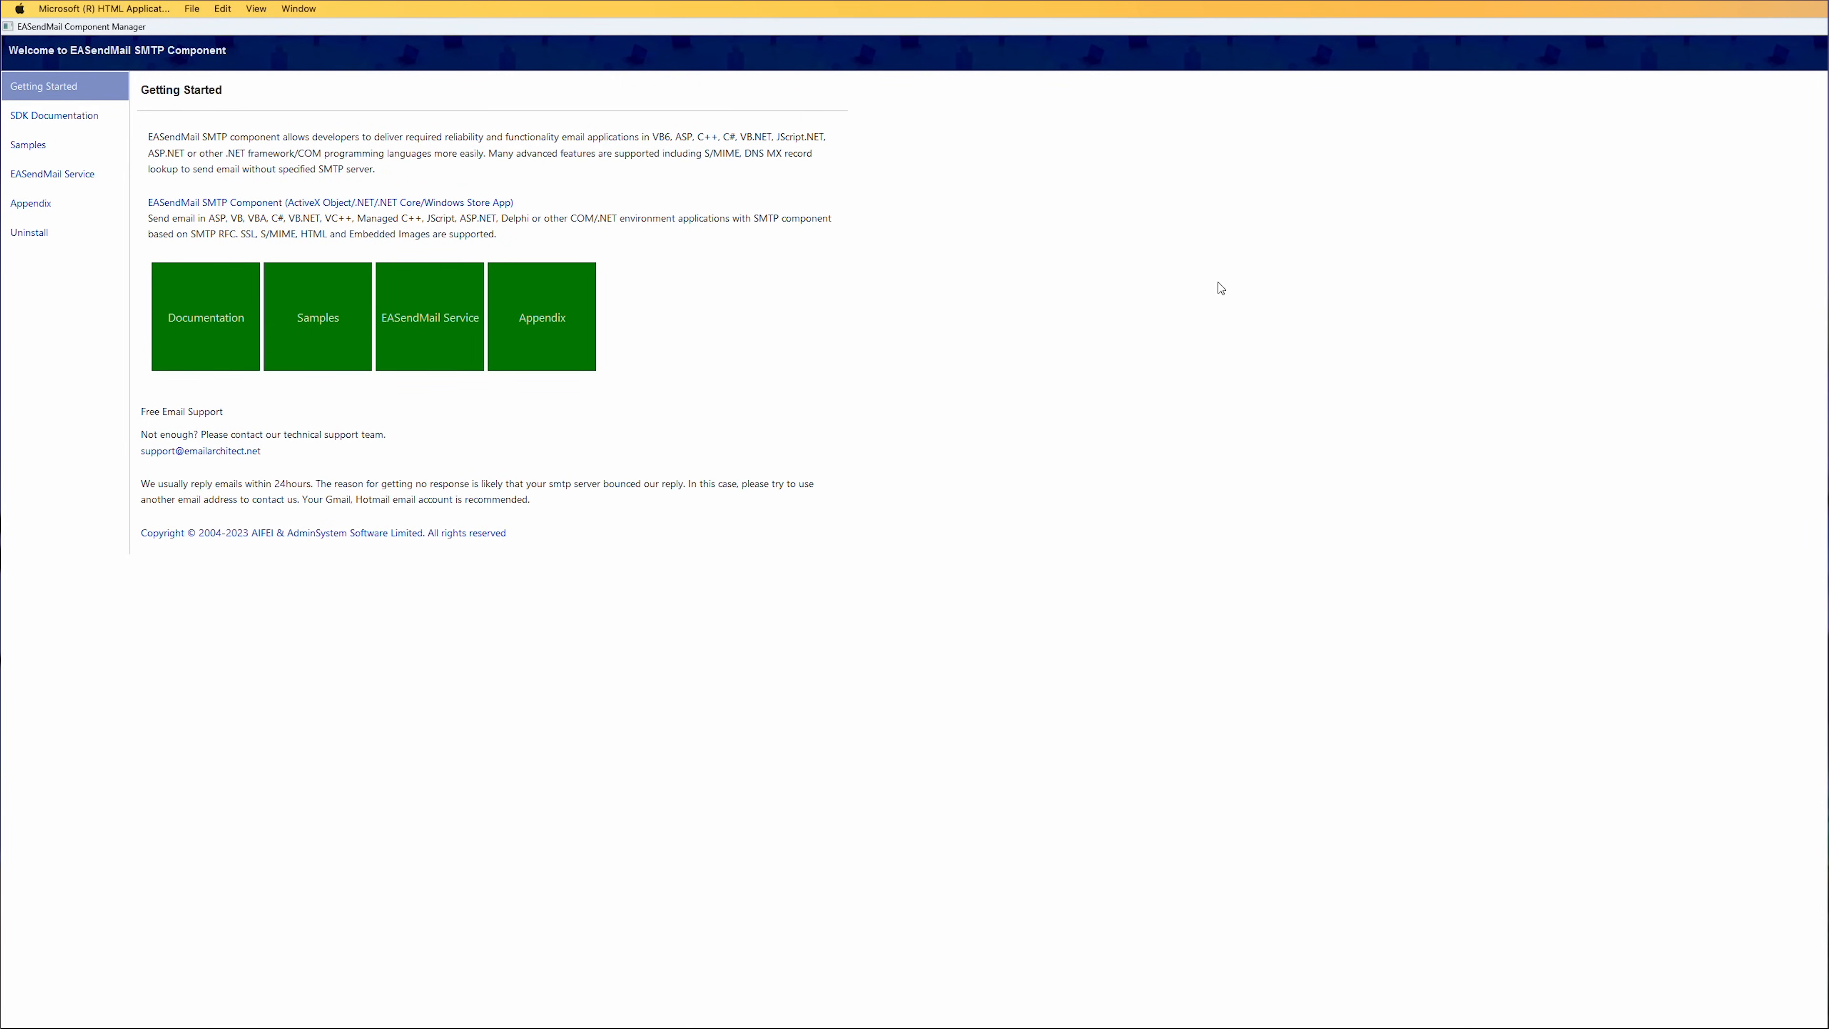
mouse_move(1396, 233)
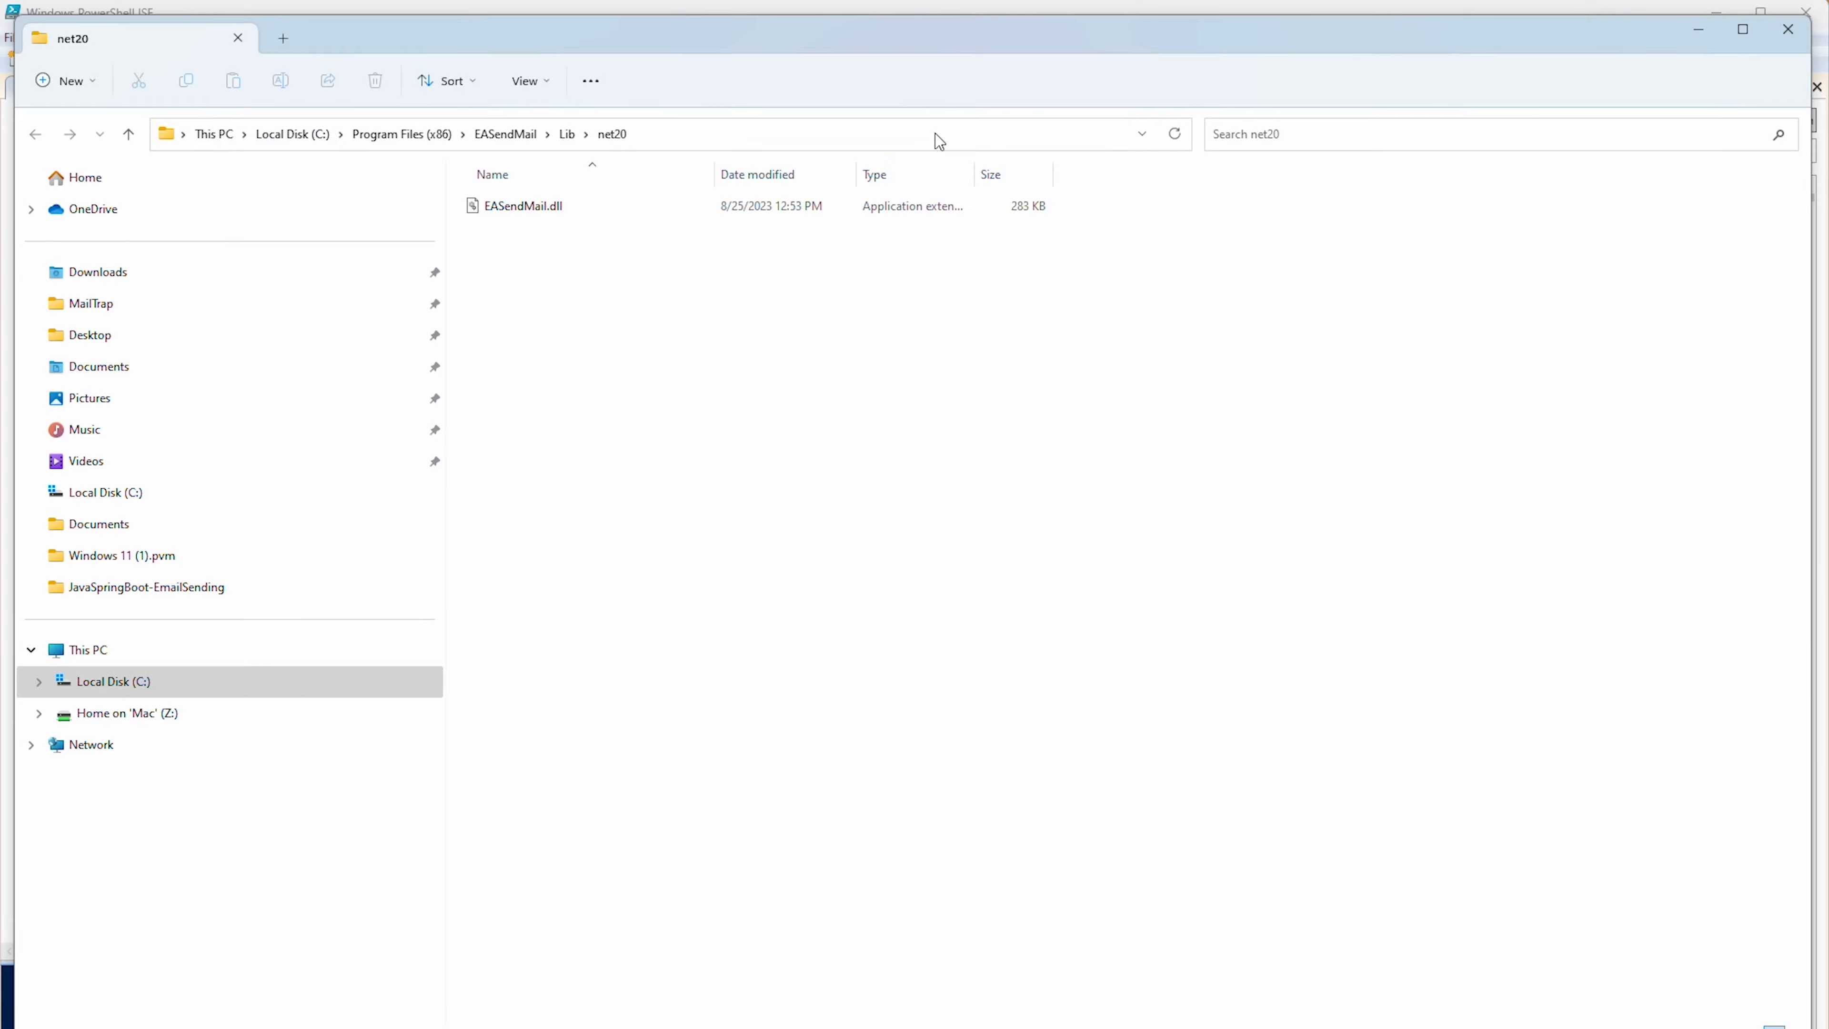
Step: Select EASendMail.dll in the net20 library folder and bring PowerShell ISE forward
left_click(521, 206)
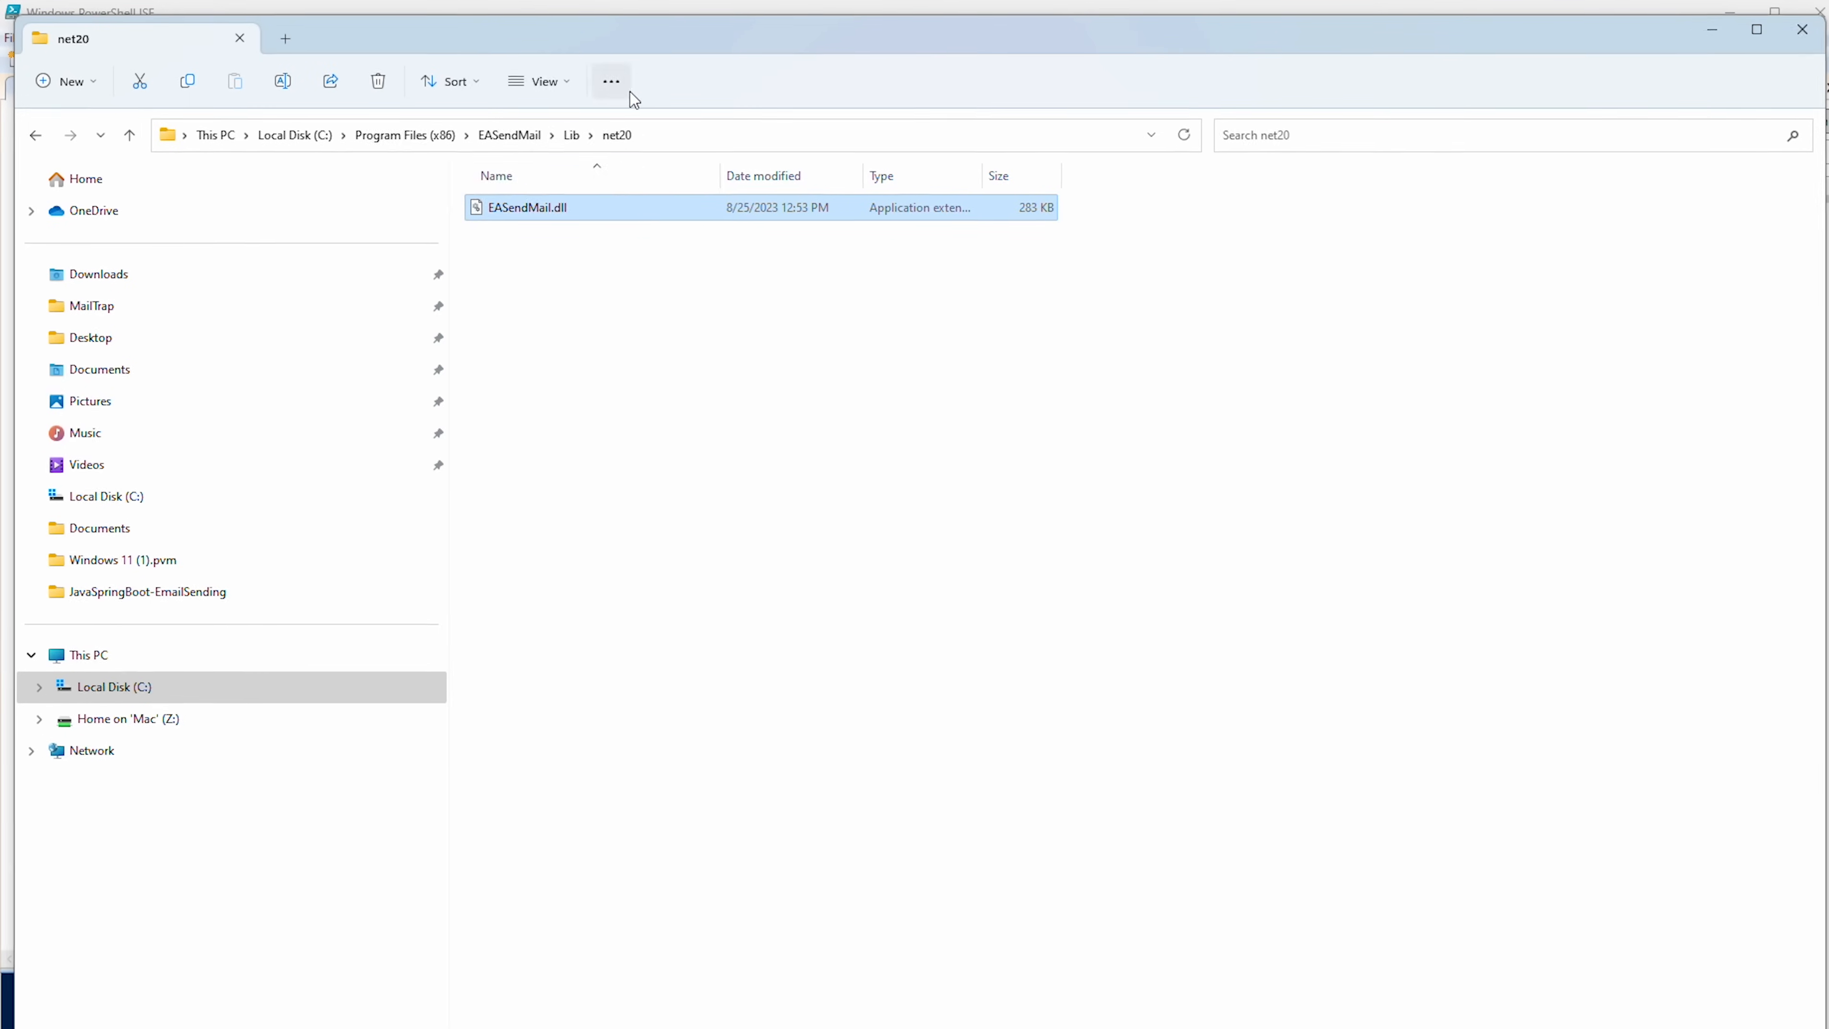
left_click(610, 80)
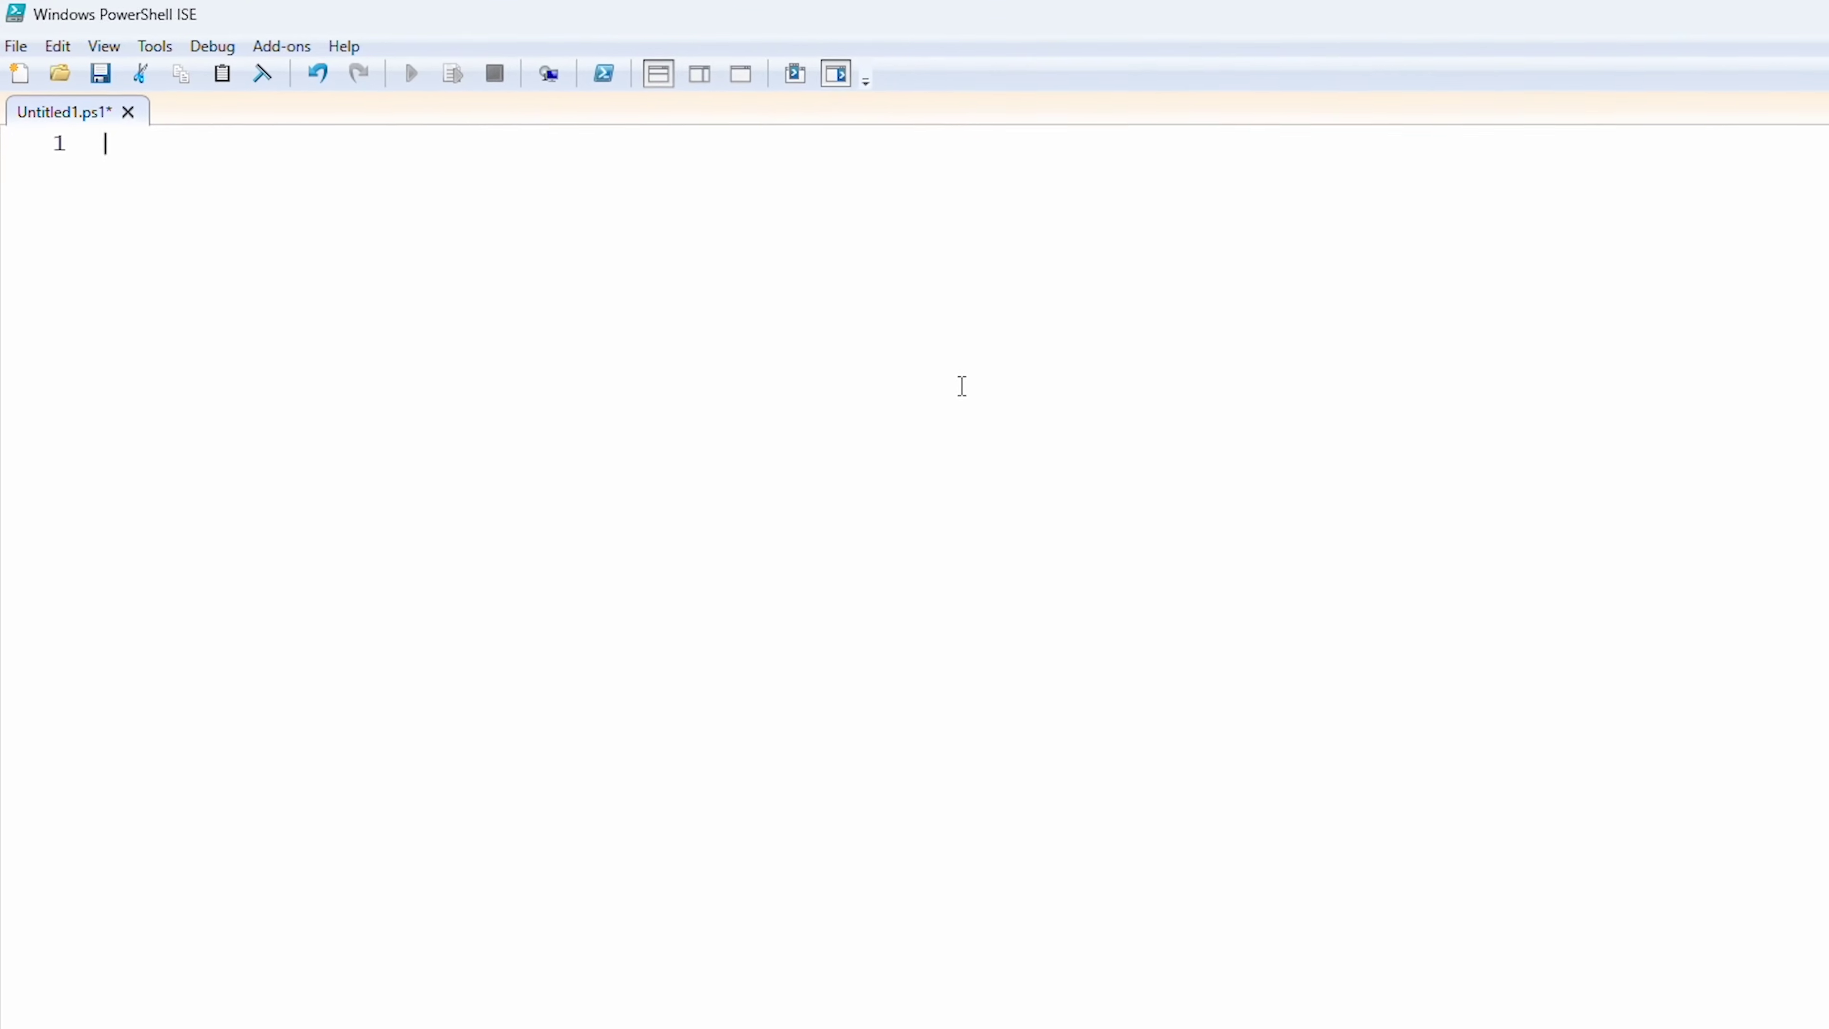
Step: Write [reflection.assembly]::LoadFile for EASendMail.dll and declare the SendMailTo function
type("[ref]")
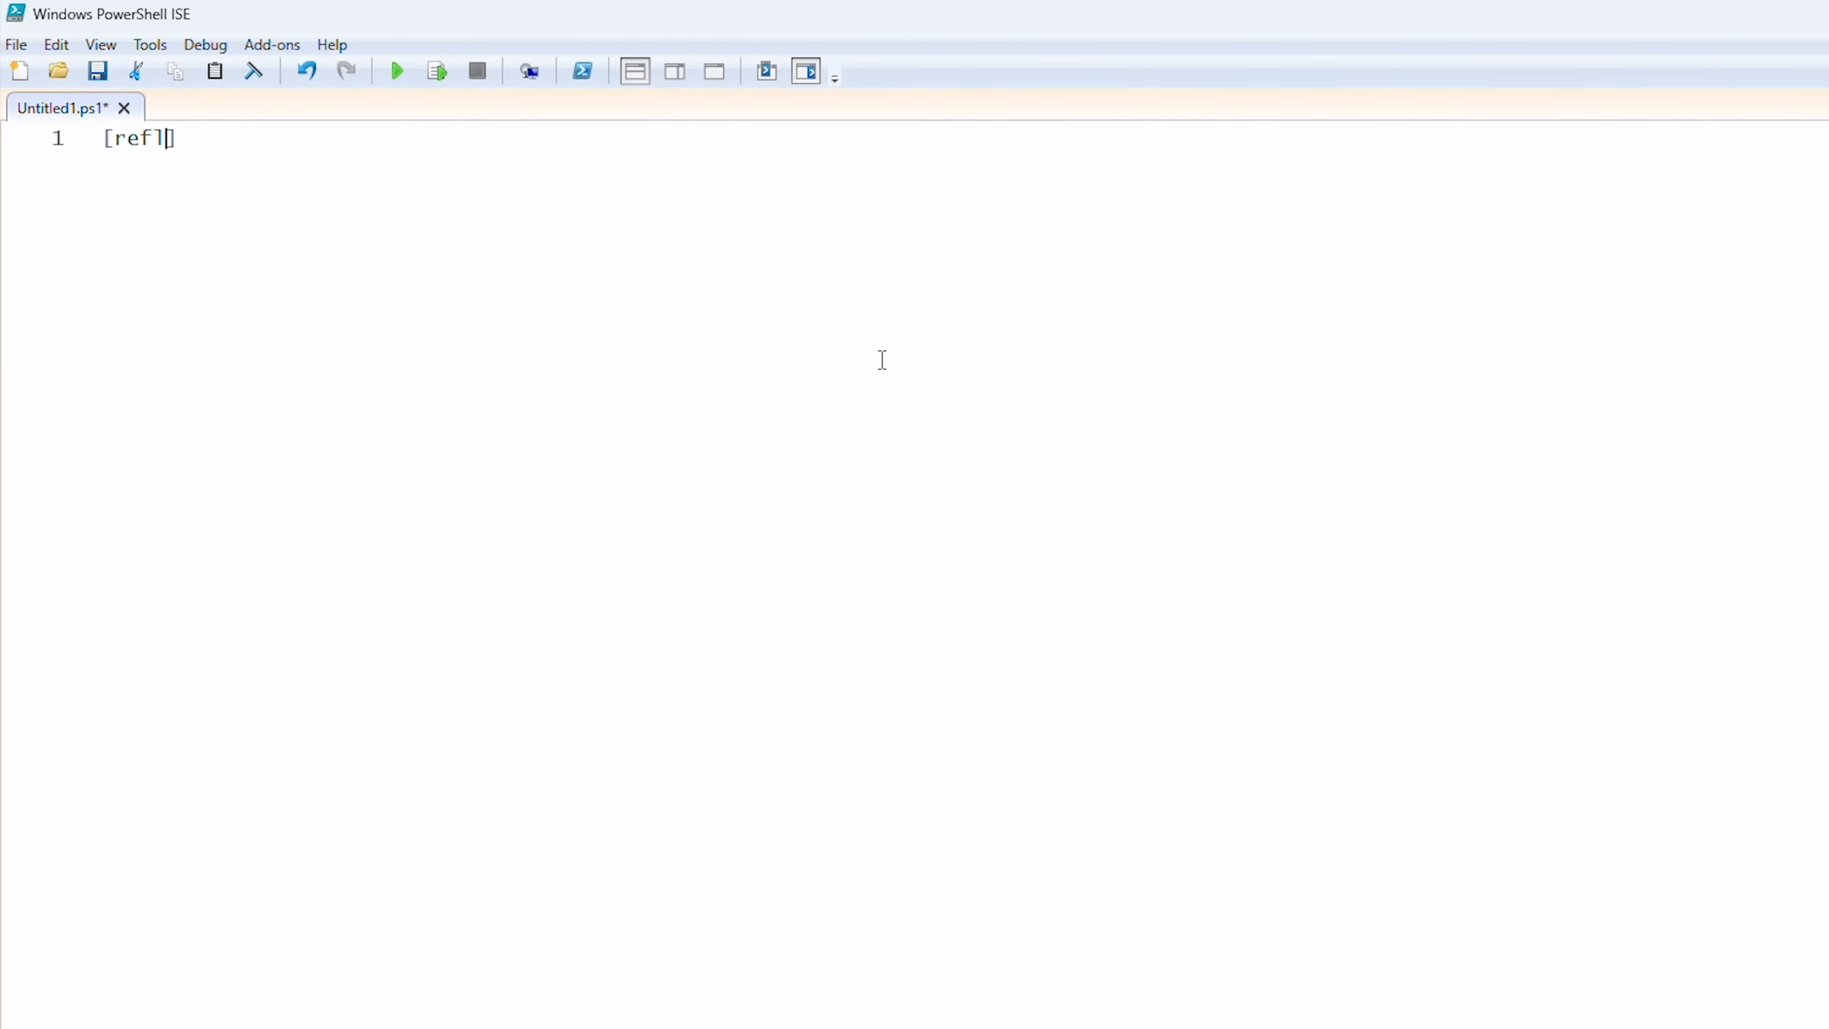
type("ection.assembly")
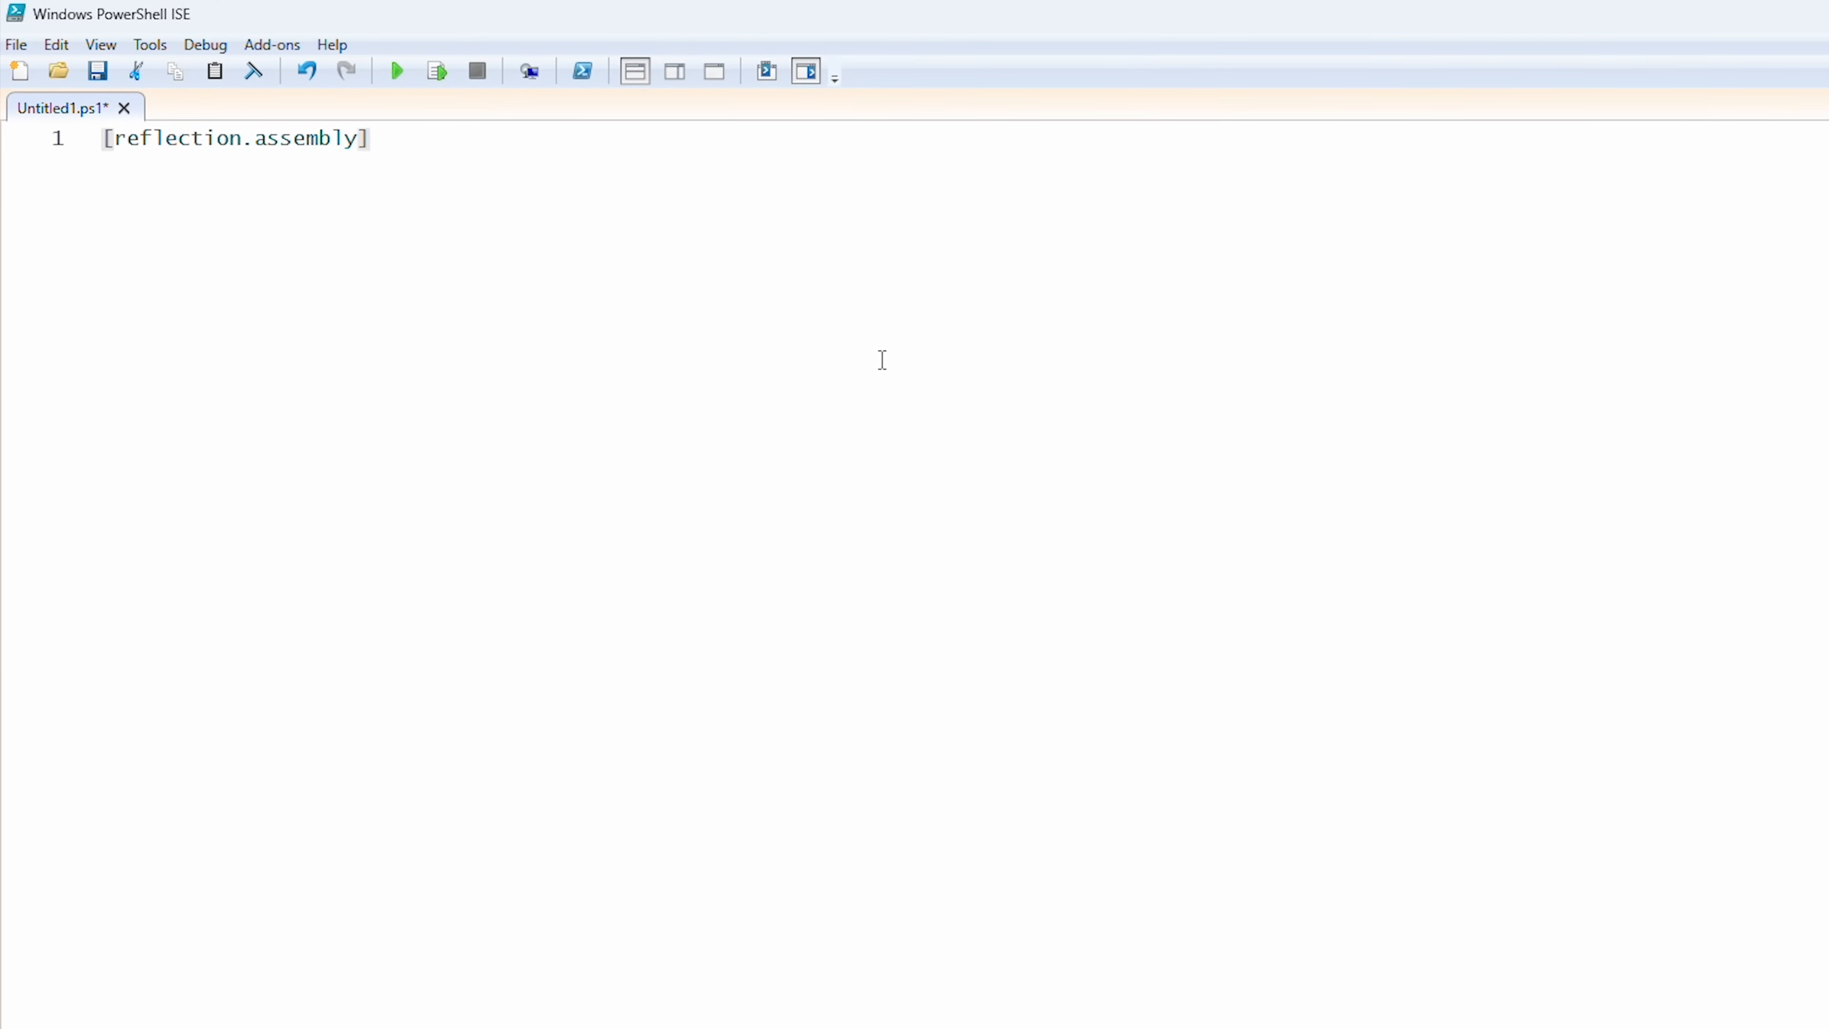
type("::loadFile(\"C:\\Program Files (x86)\\EASendMail\\Lib\\net20\\EASendMail.dll")
type("function S")
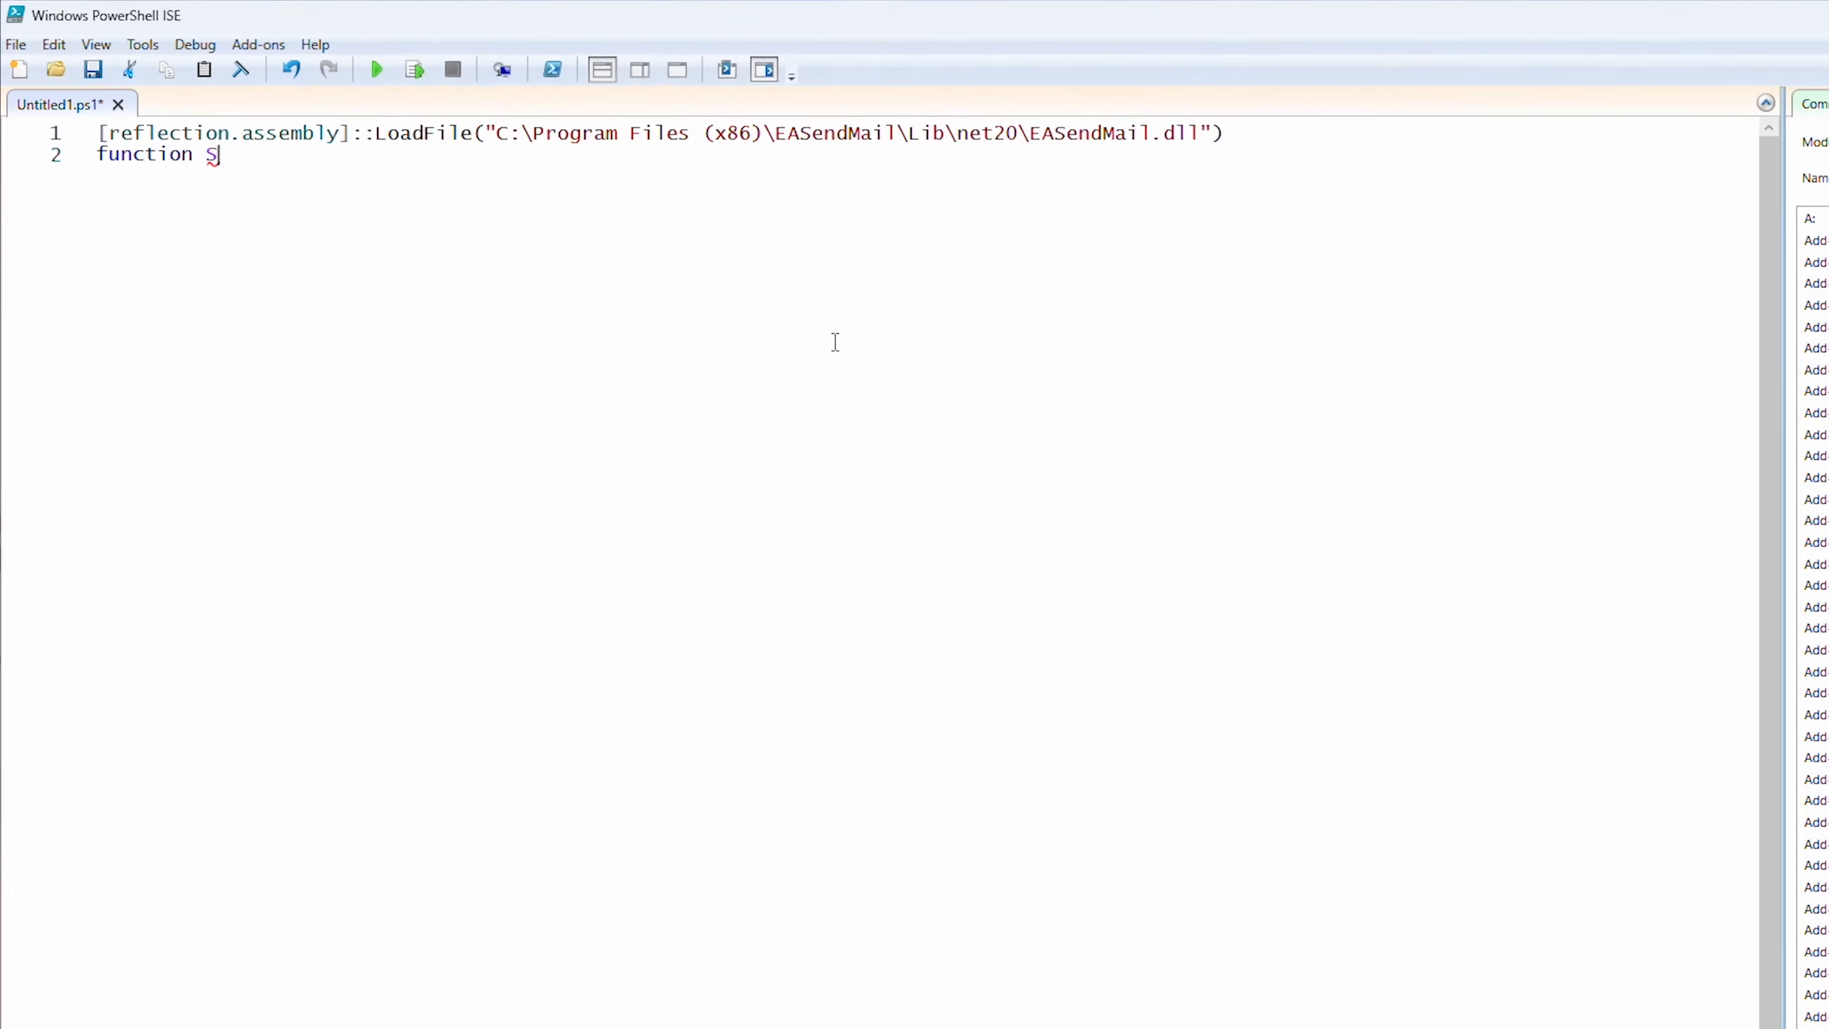
type("endMailTo")
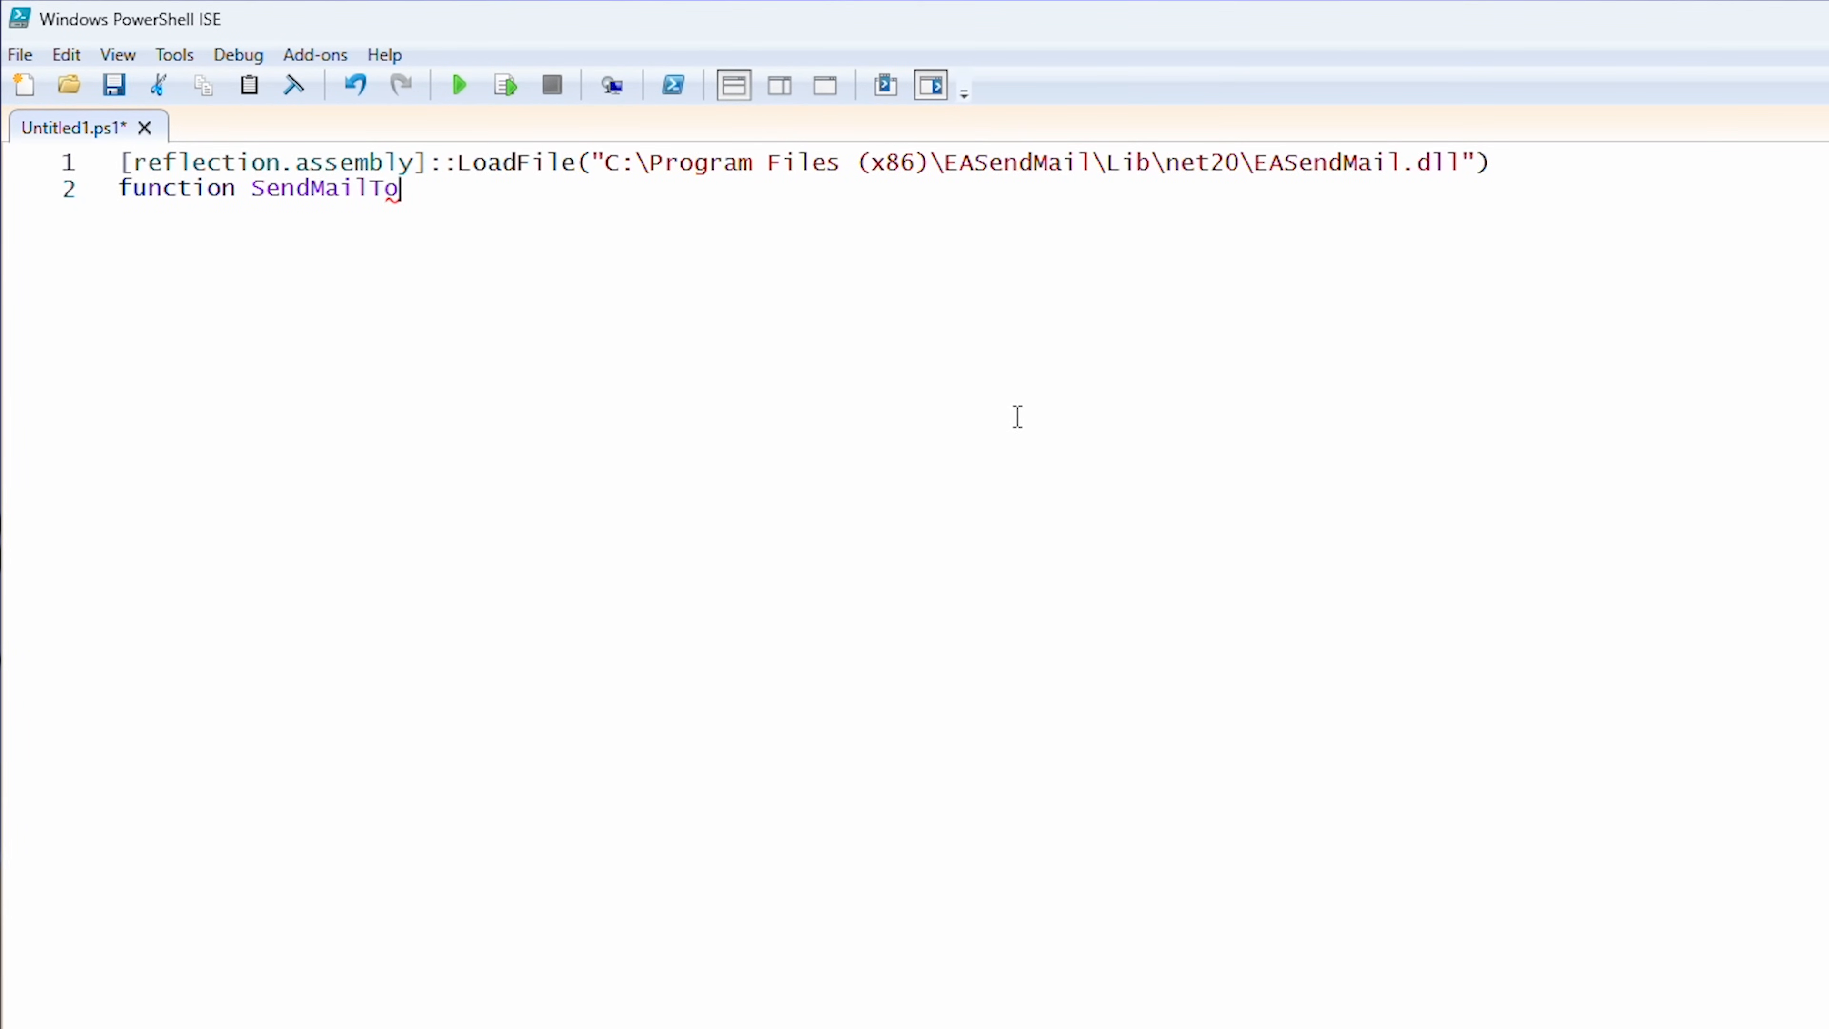
type("()")
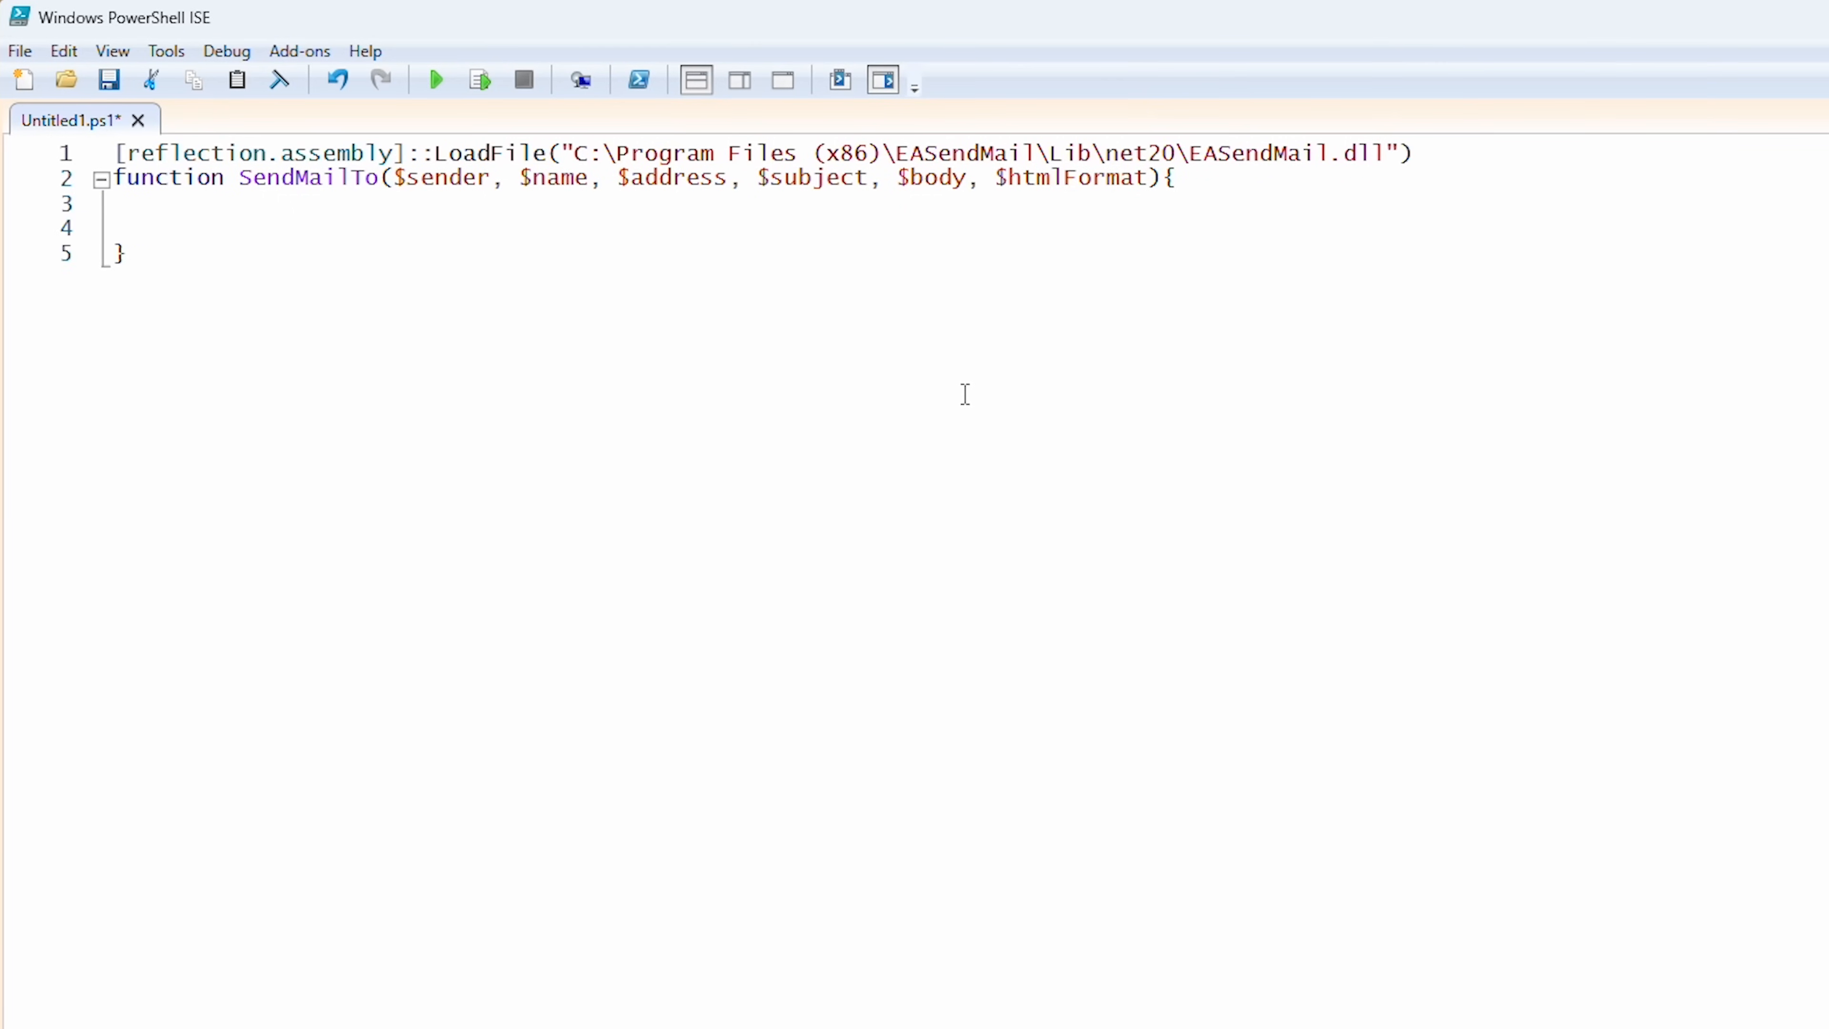
mouse_move(552, 375)
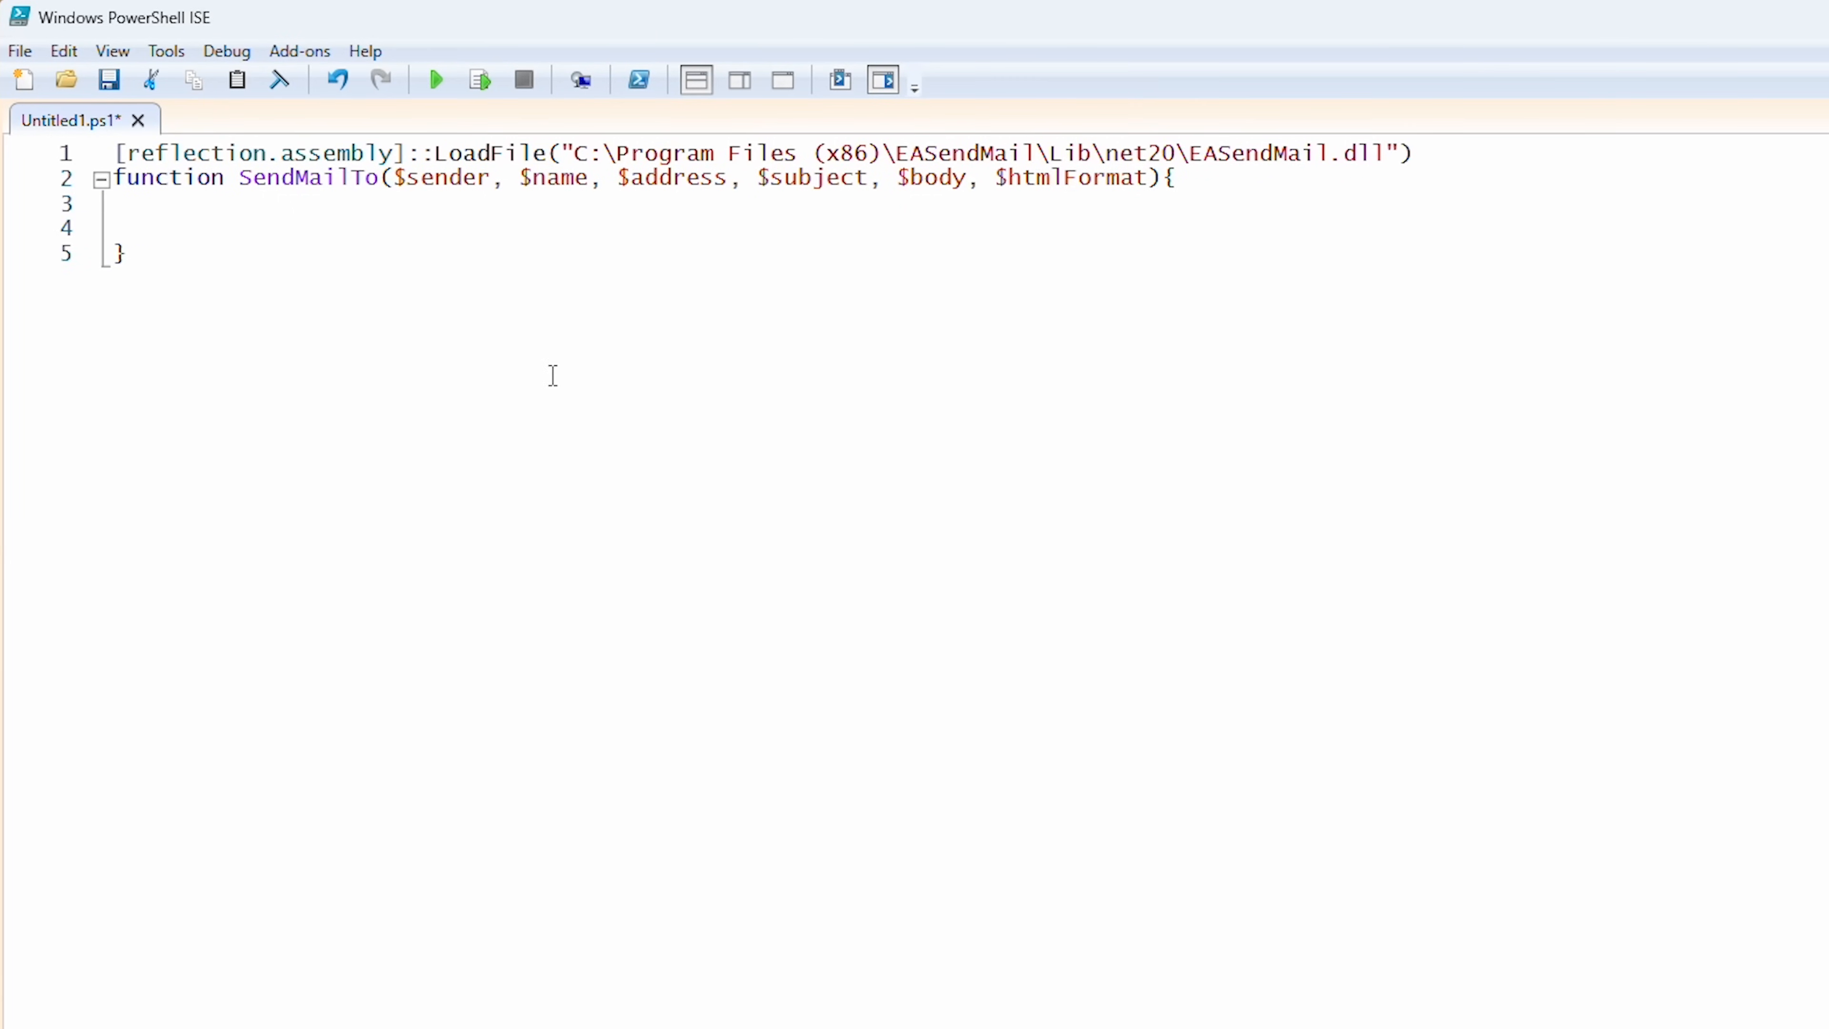
Step: Create the SmtpMail("TryIt") object, set From.Address to $sender, add the MailAddress recipient and the subject
type("$mail = New-Object EASendMail.SmtpMail(\"TryIt\")")
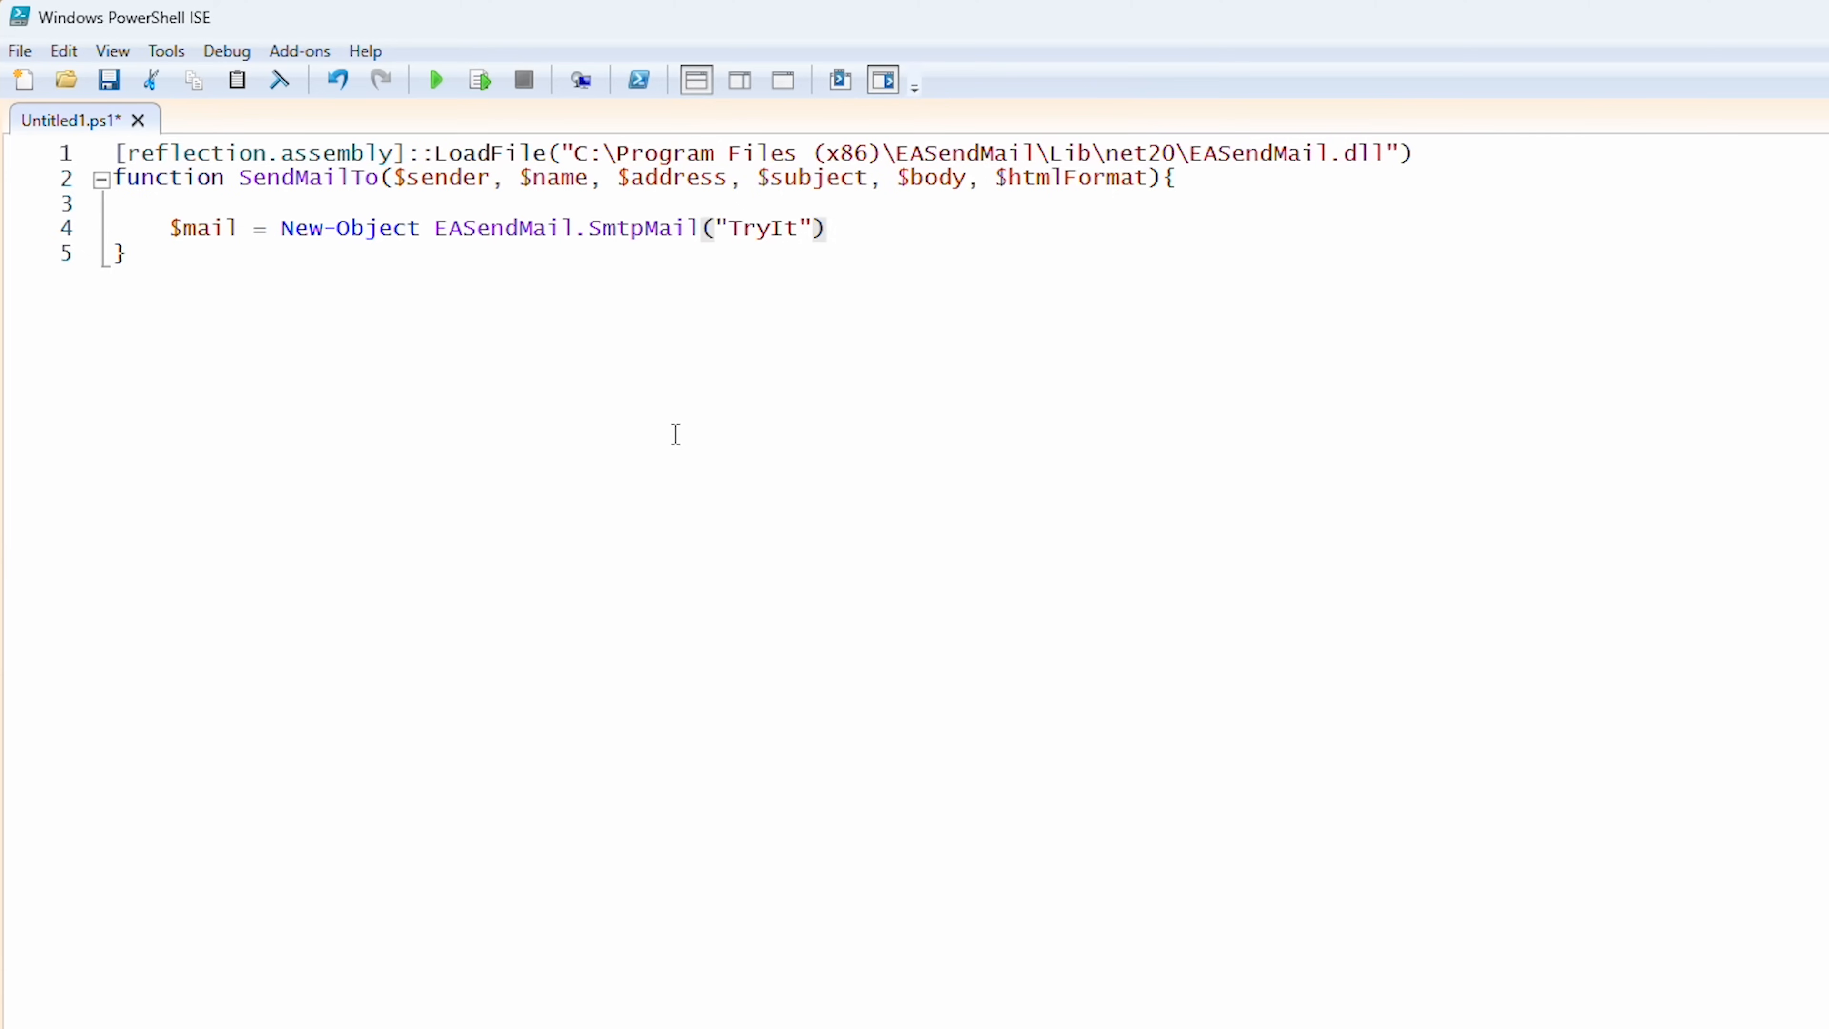
left_click(828, 228)
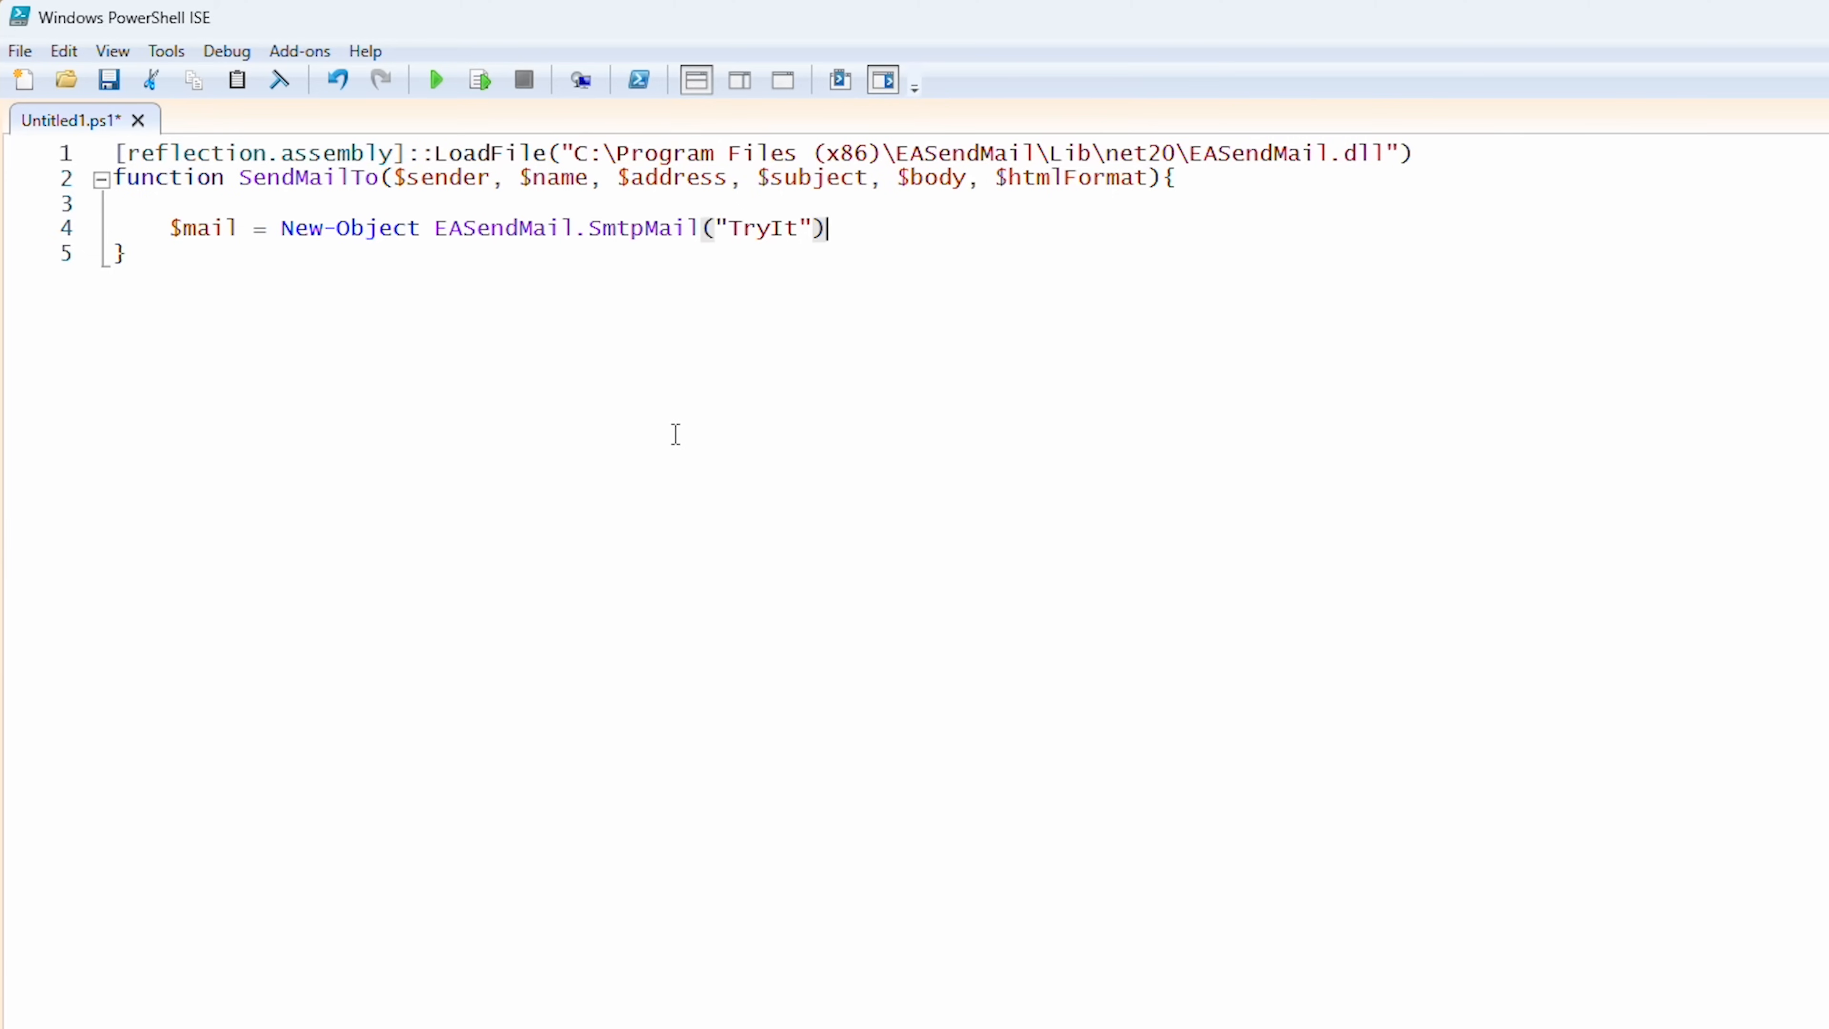
key("Return")
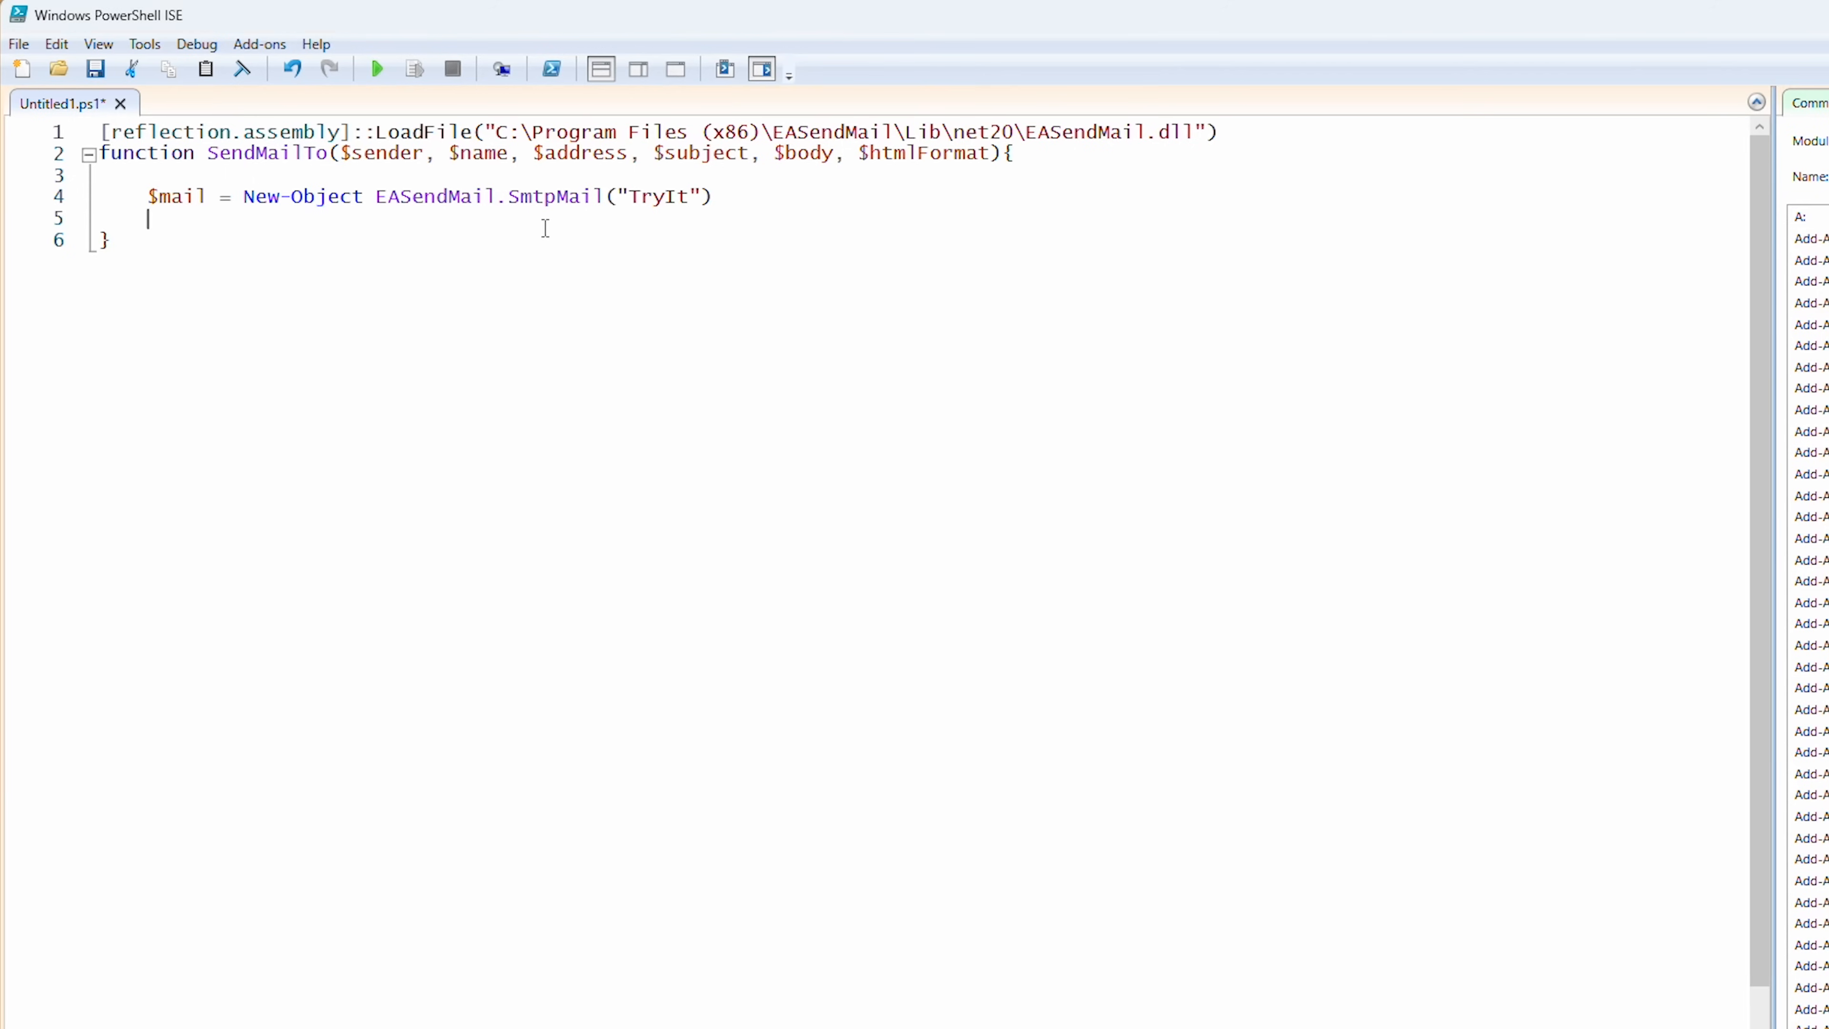
type("$mail.From.Address = $sender")
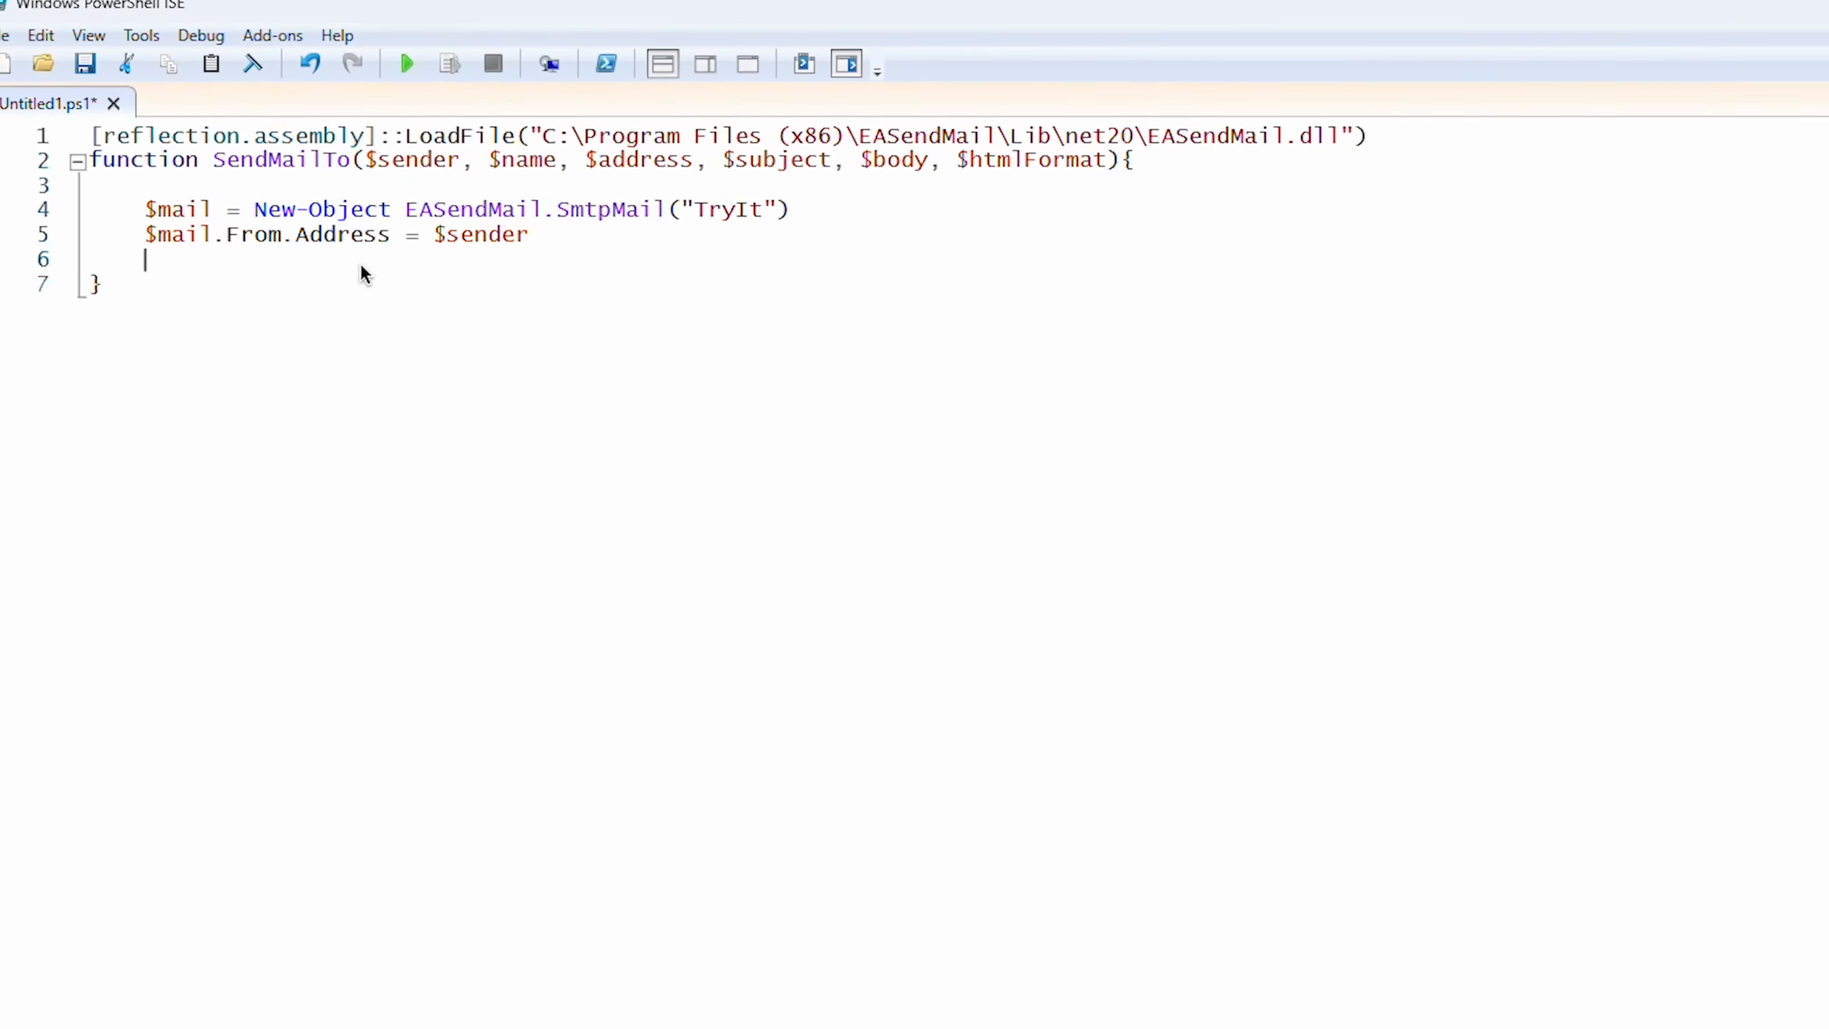
type("$recipient = New-Object EASendMail.MailAddress($name, $address)")
type("$mail.To.Add($recipient) > $null")
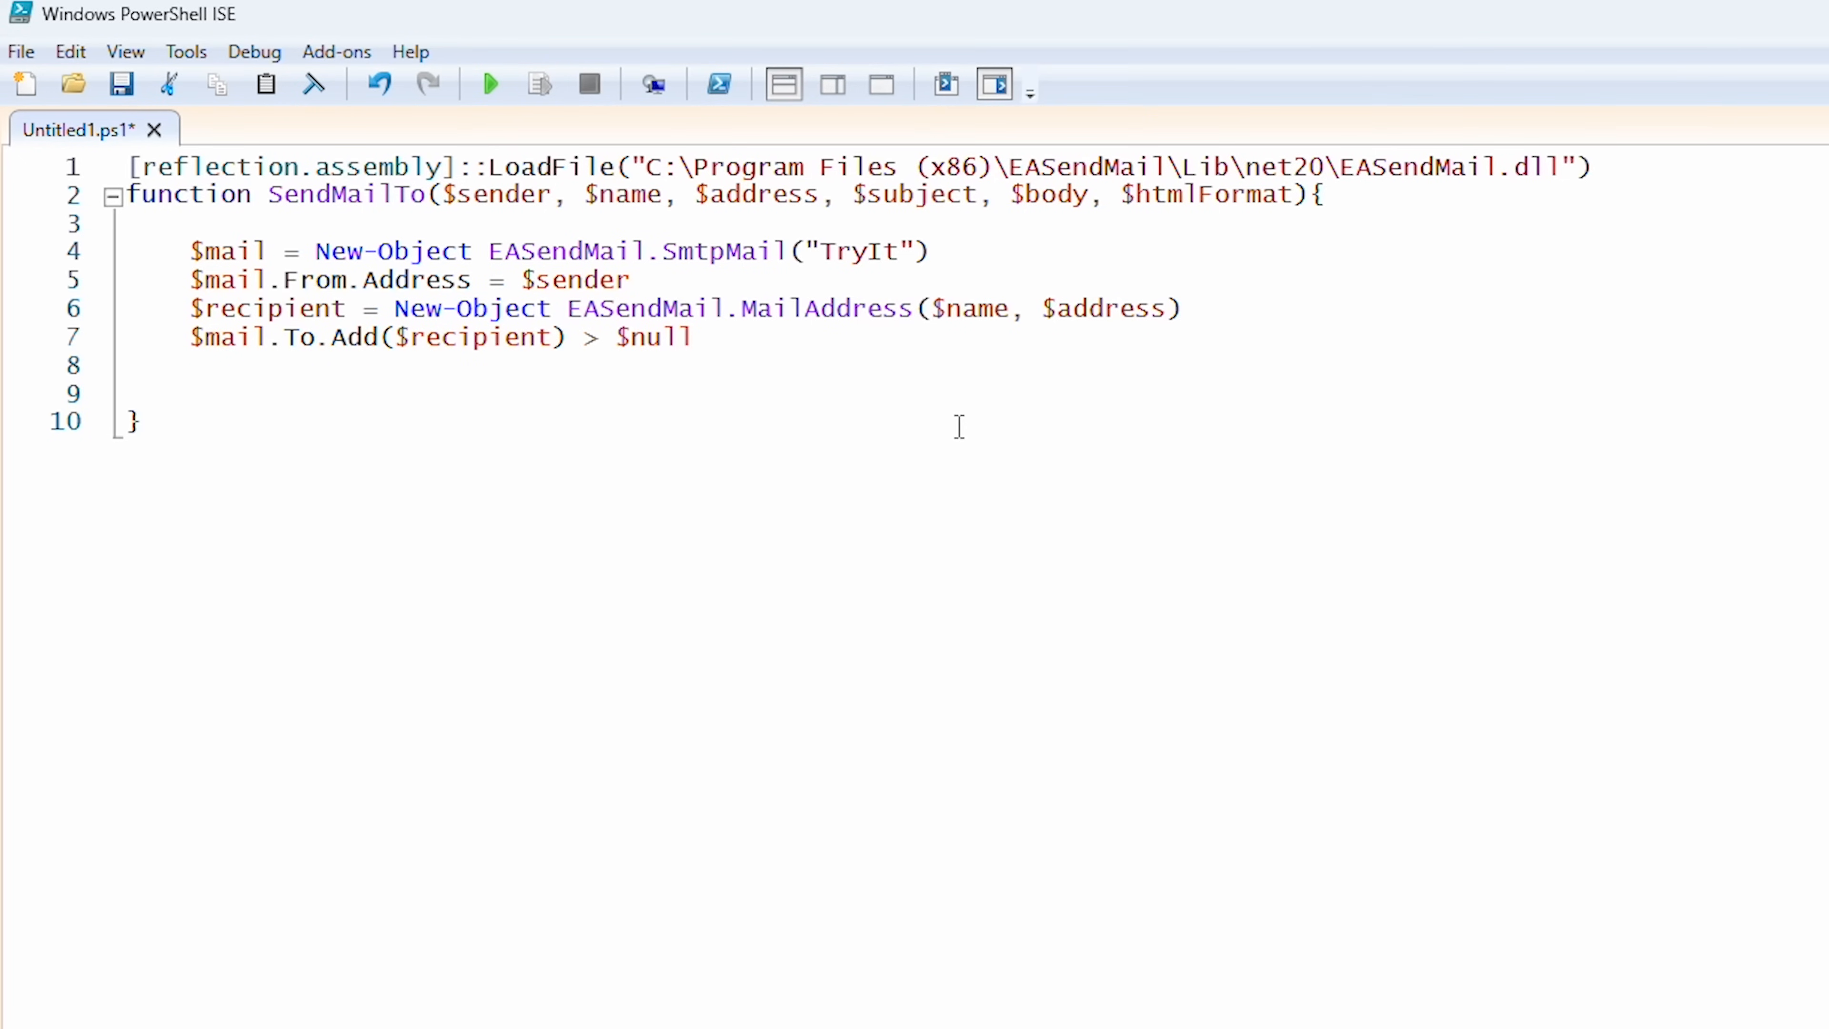
type("$mail.Subject = $subject")
type("$server.User =")
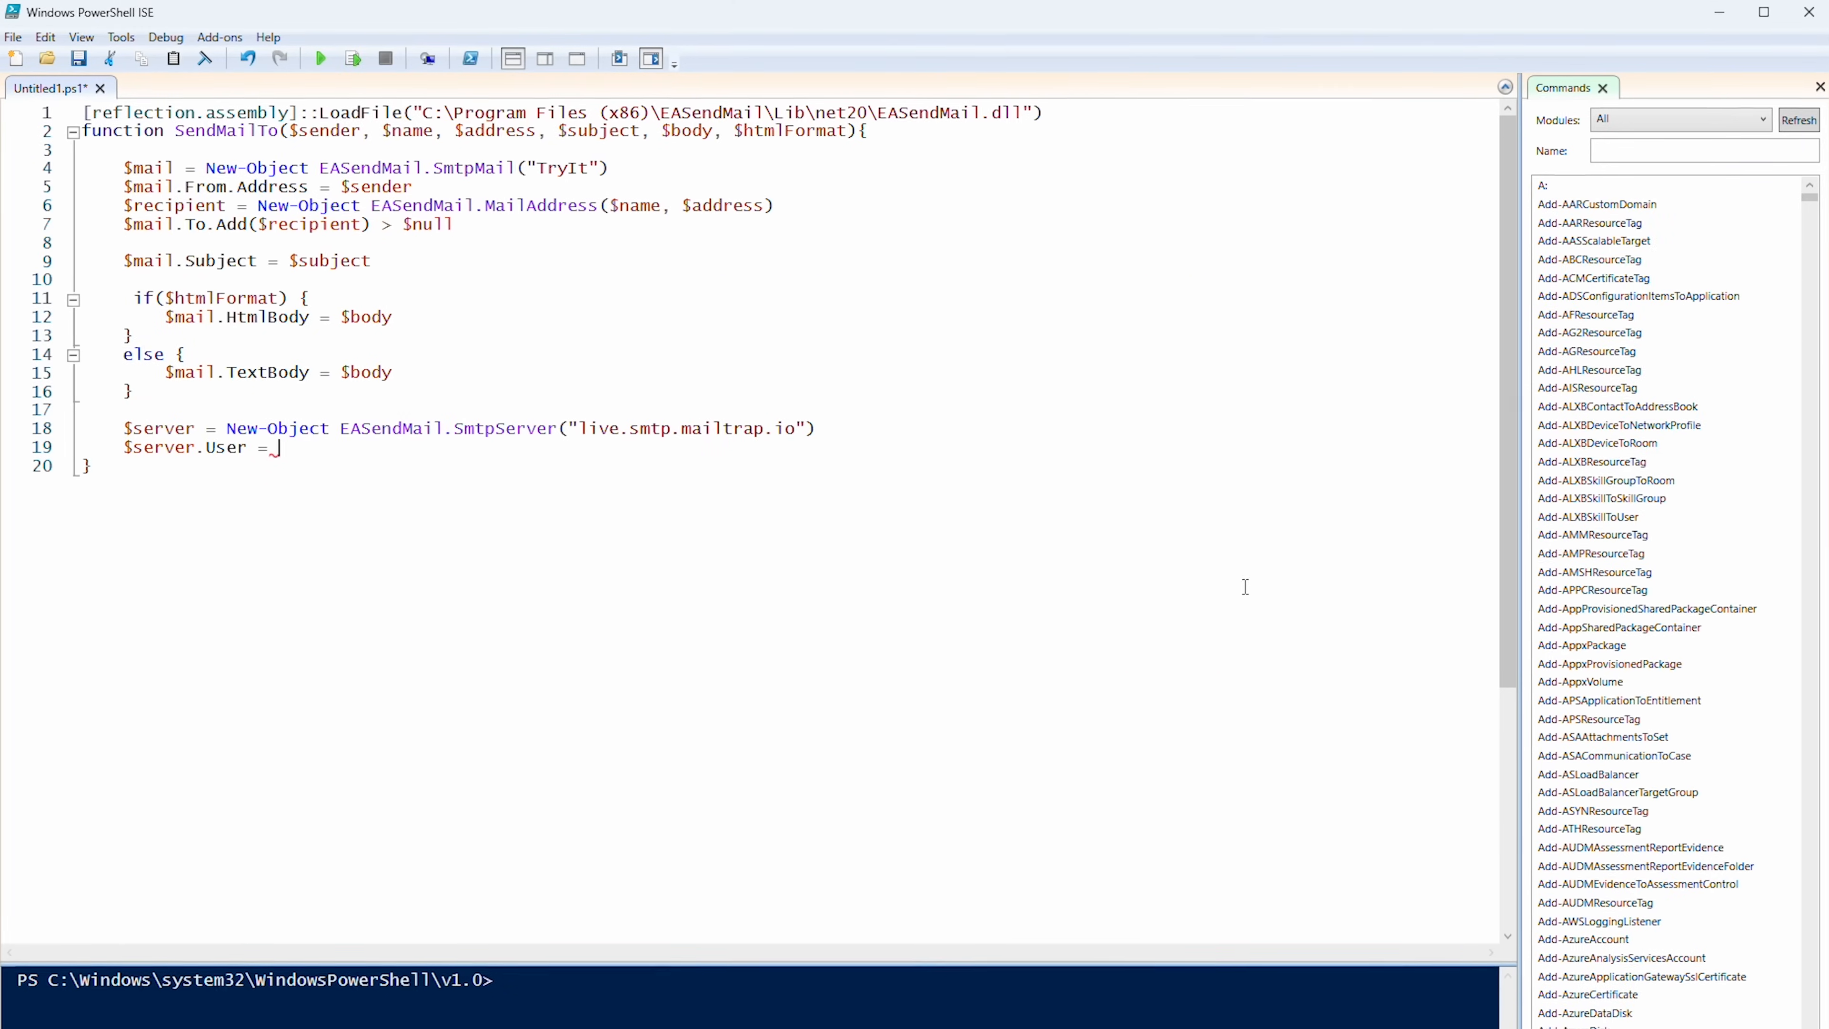
Step: Set the "api" user, ConnectTryTLS connect type, then create an SmtpClient and call SendMail($server, $mail)
type("\"api\"")
type("$server")
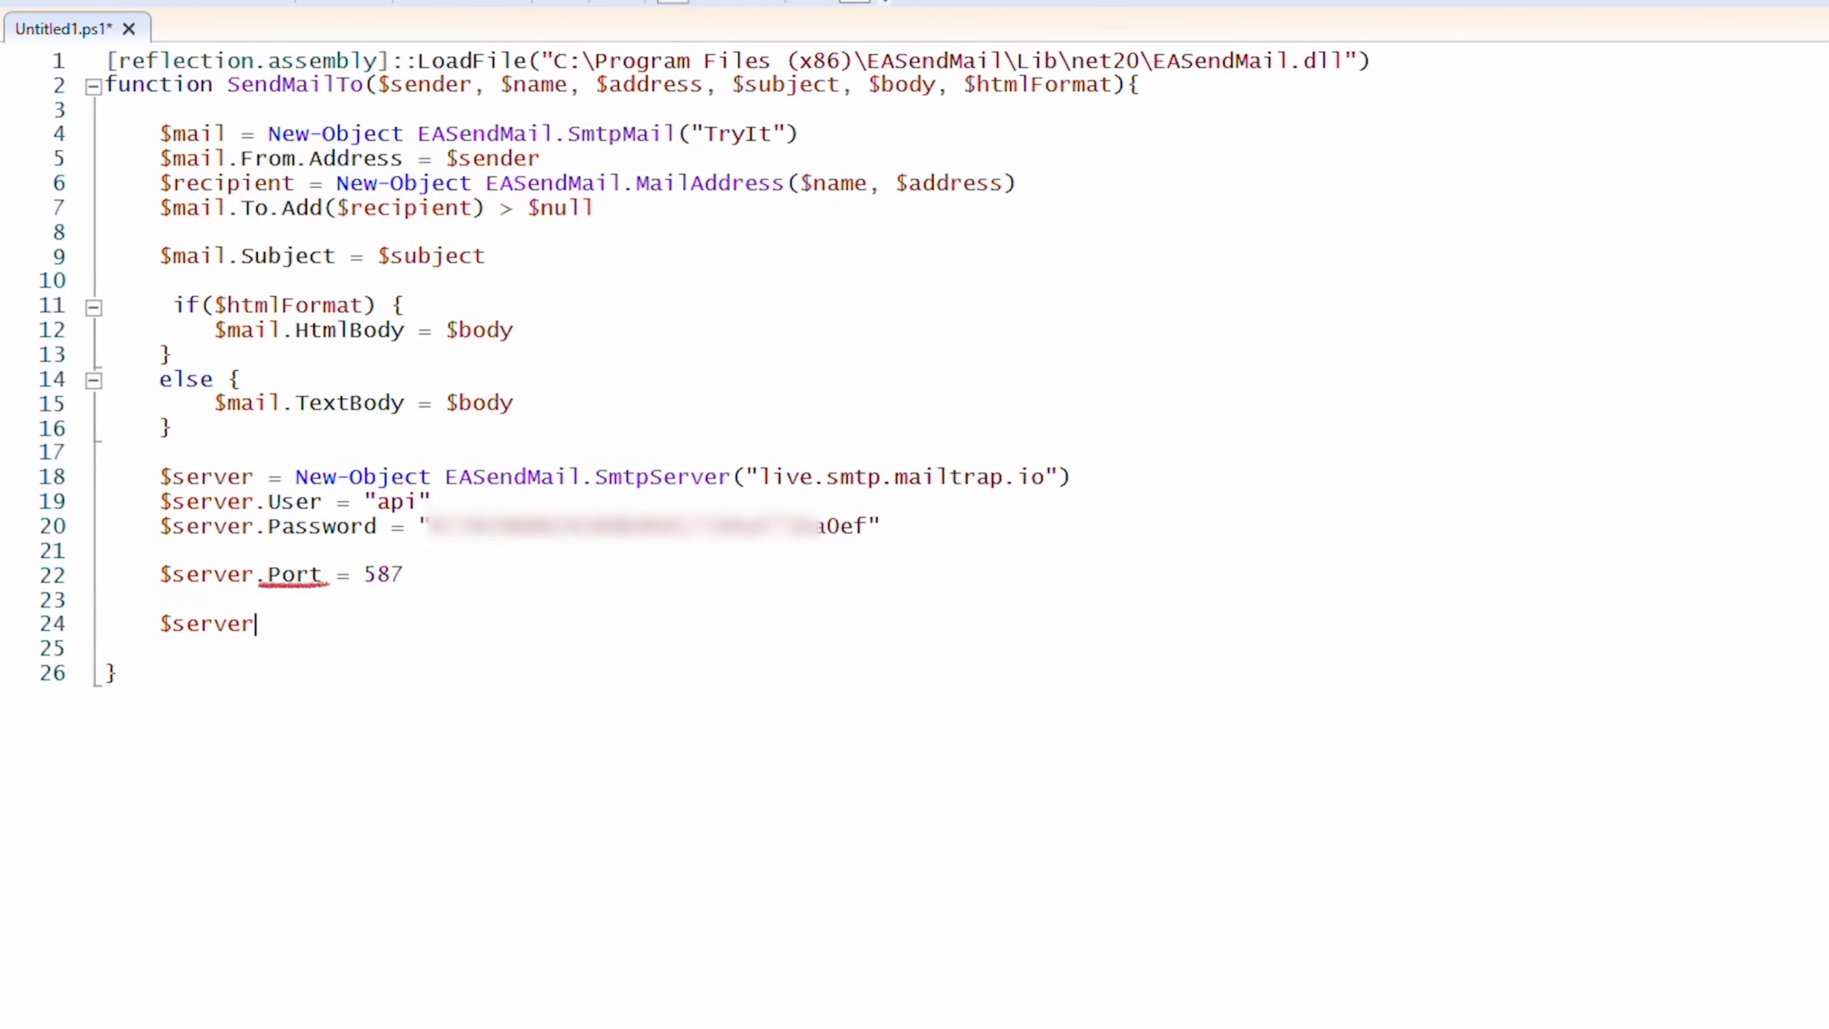
type(".ConnectType = [EASendMail.SmtpConnectType]::ConnectTryTLS")
type("$smtp =")
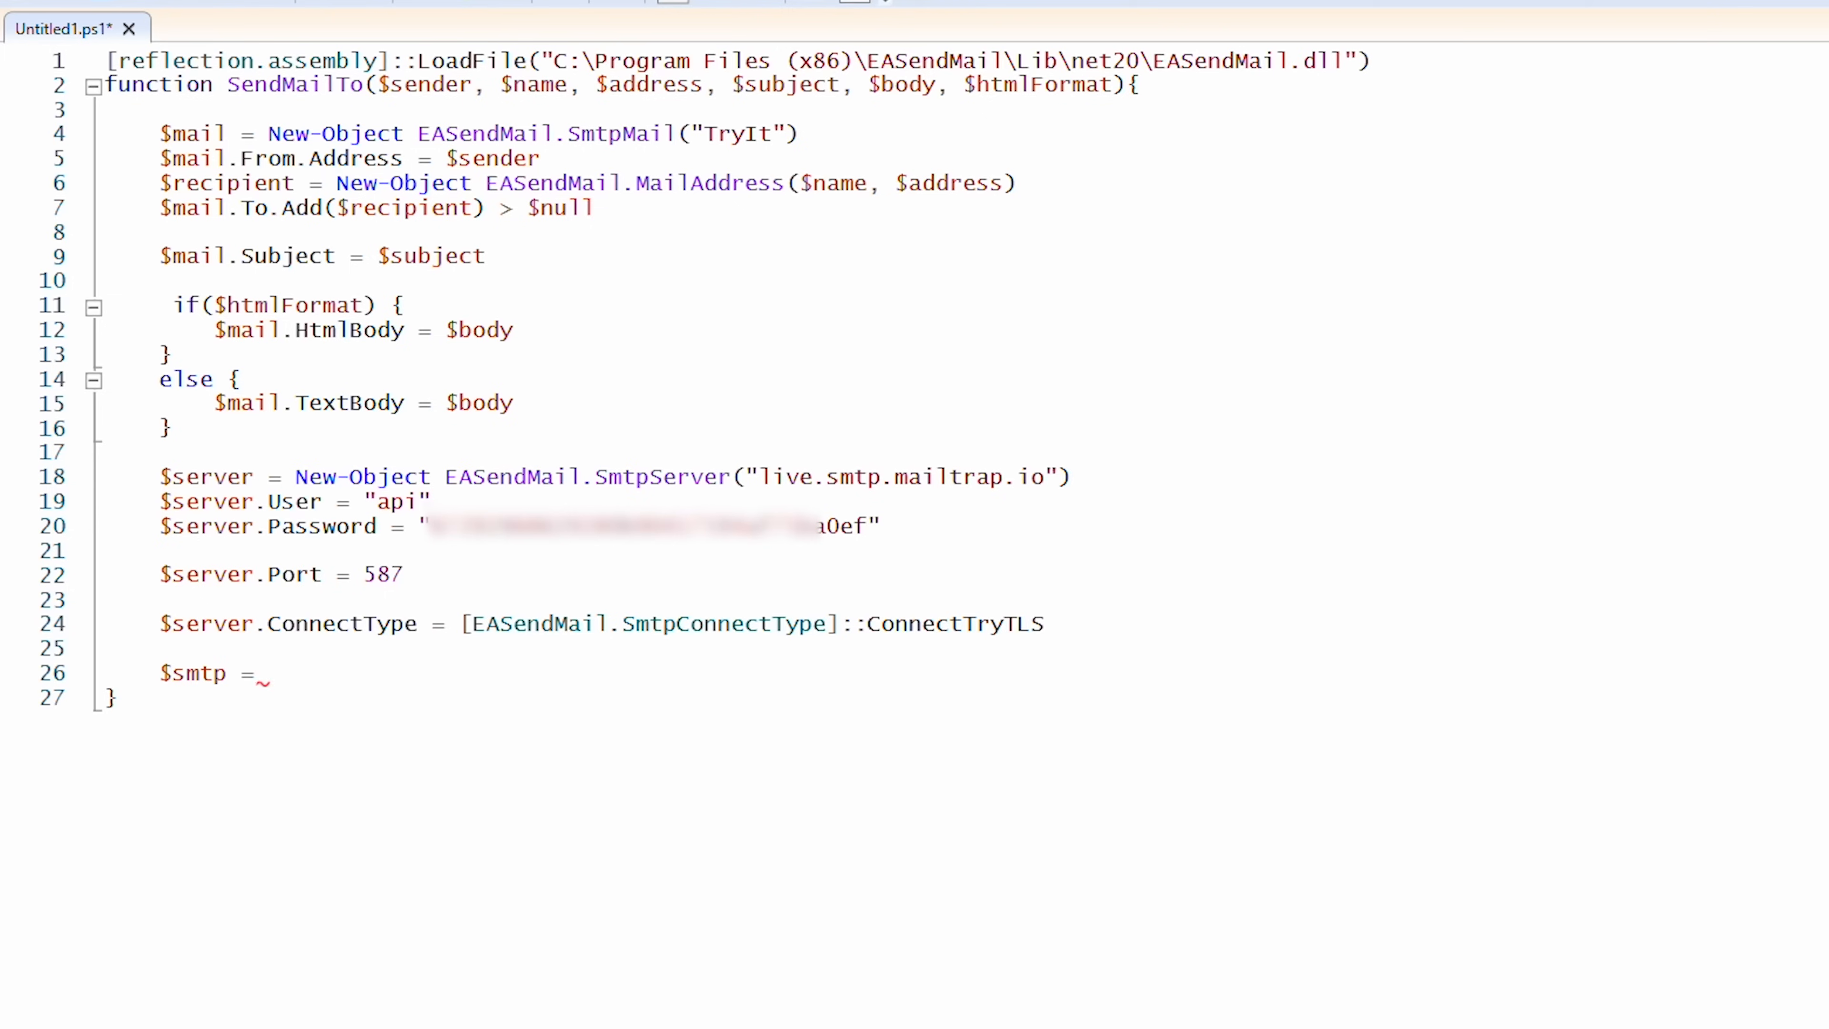
type("New-Object EASendMail")
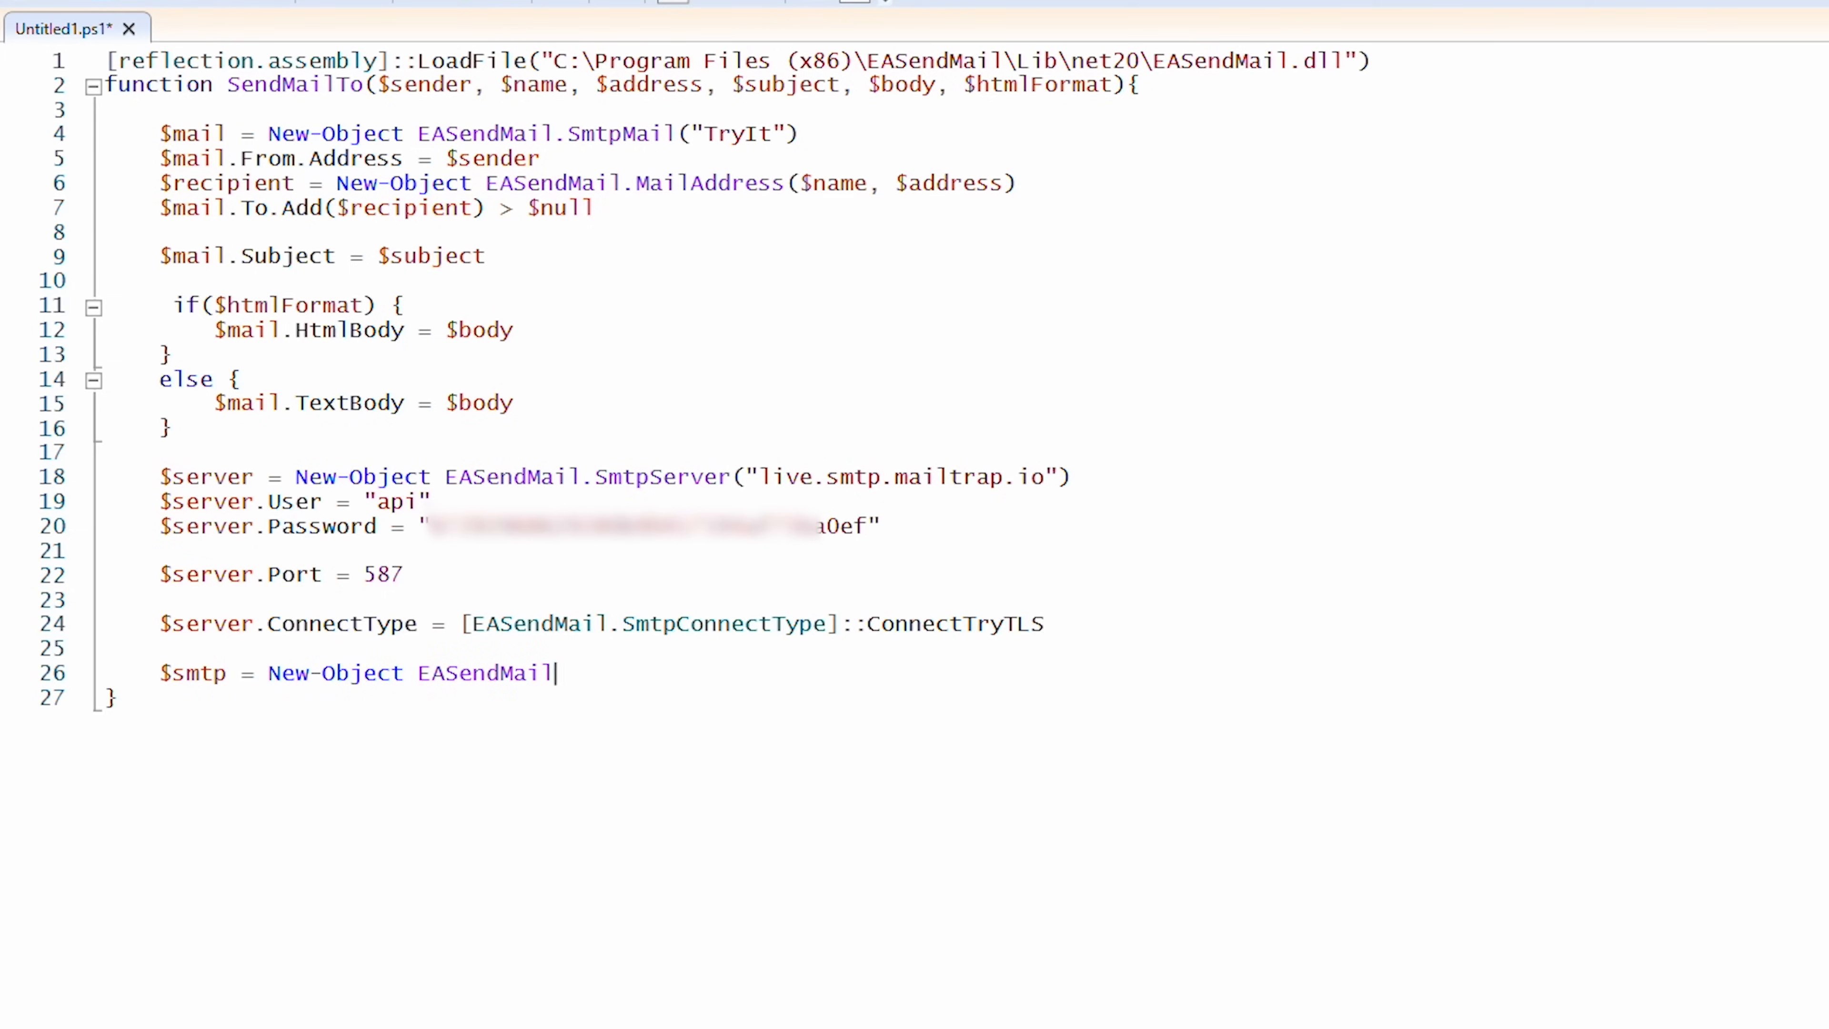
type(".SmtpClient")
type("$smtp.SendMail(")
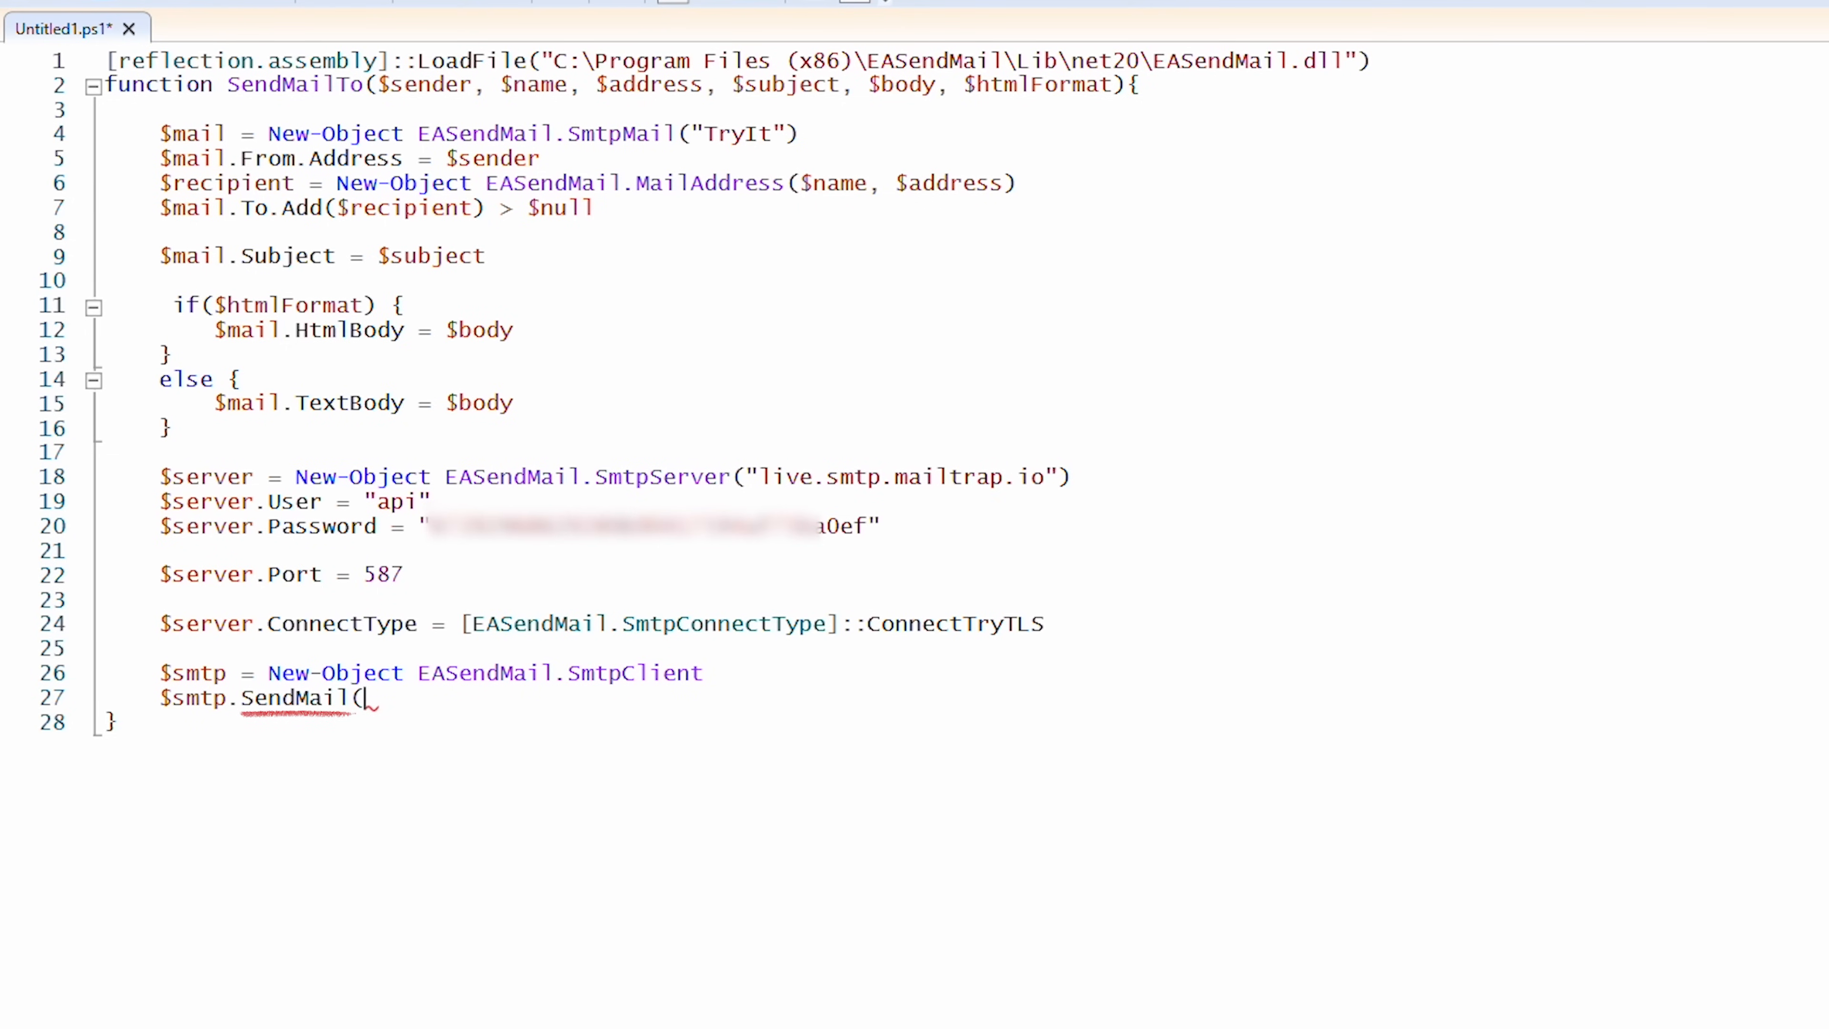
type("$server, $mail)")
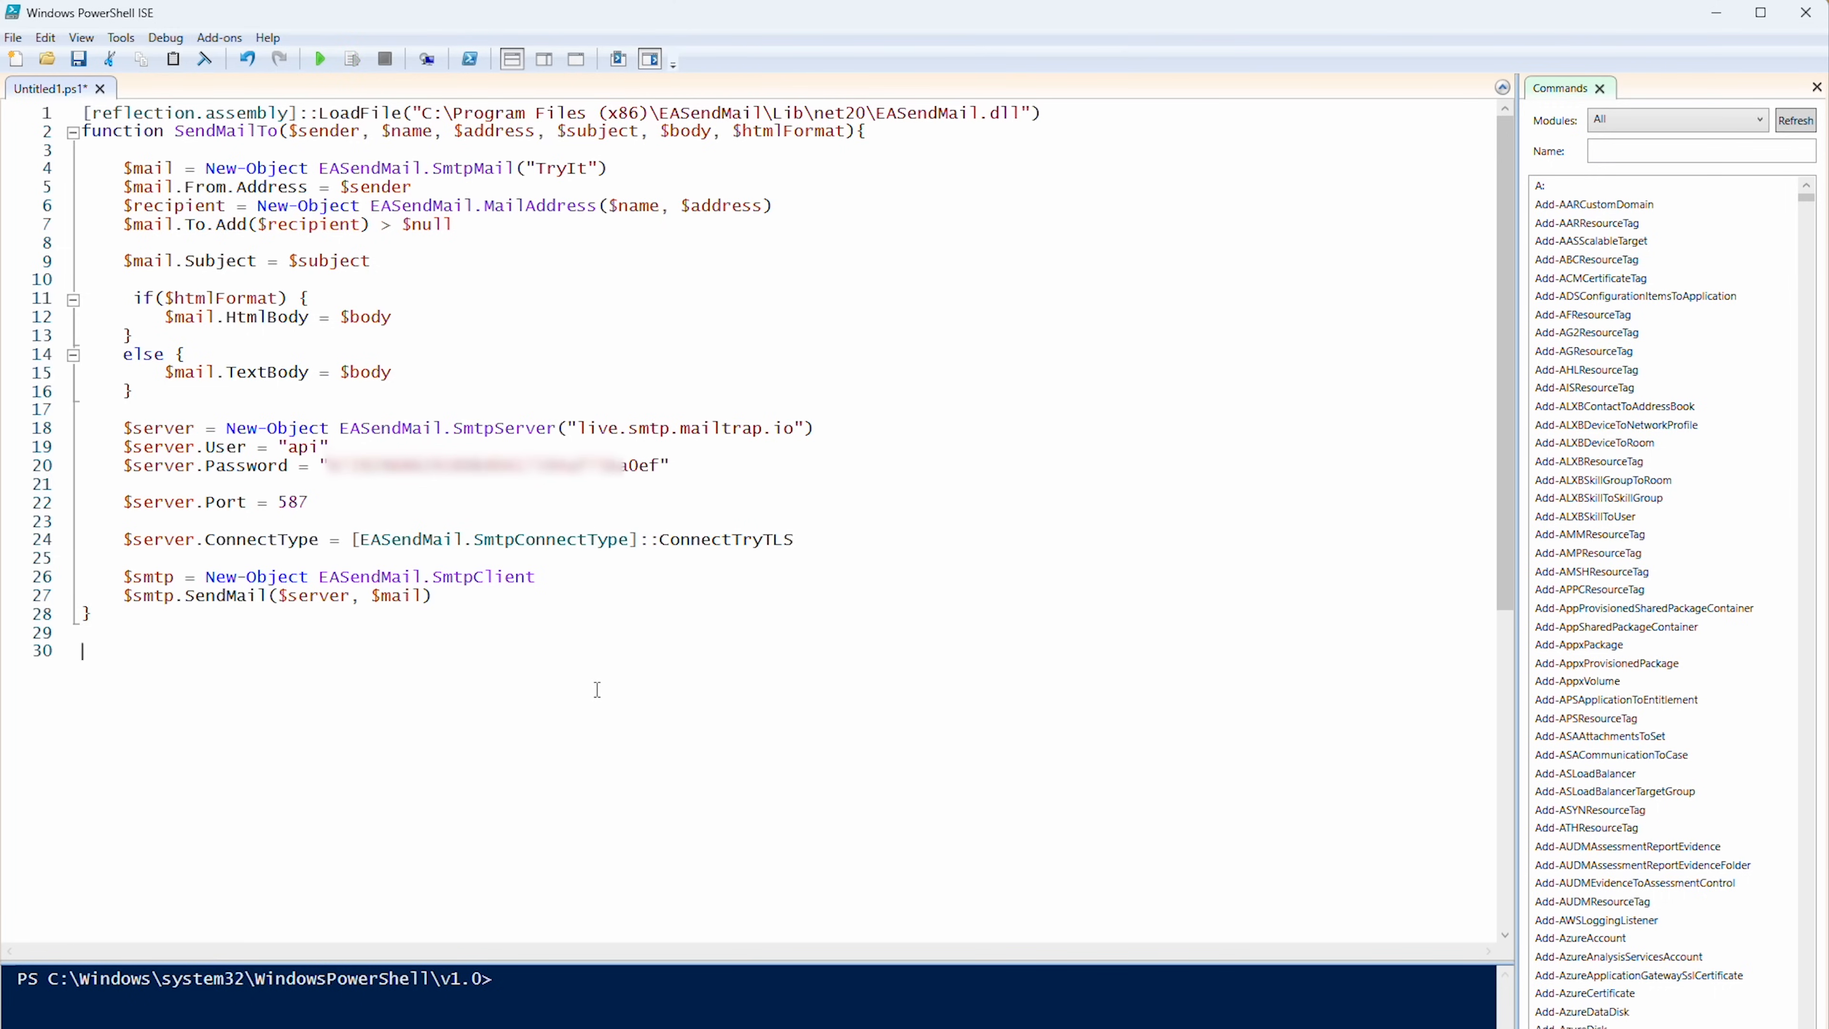
Step: Write SendMailFromPoweShell with subject "Happy Samhain", a try calling SendMailTo and a catch printing "Failed to send email"
type("function SendMailFromPoweShell(){")
type("$")
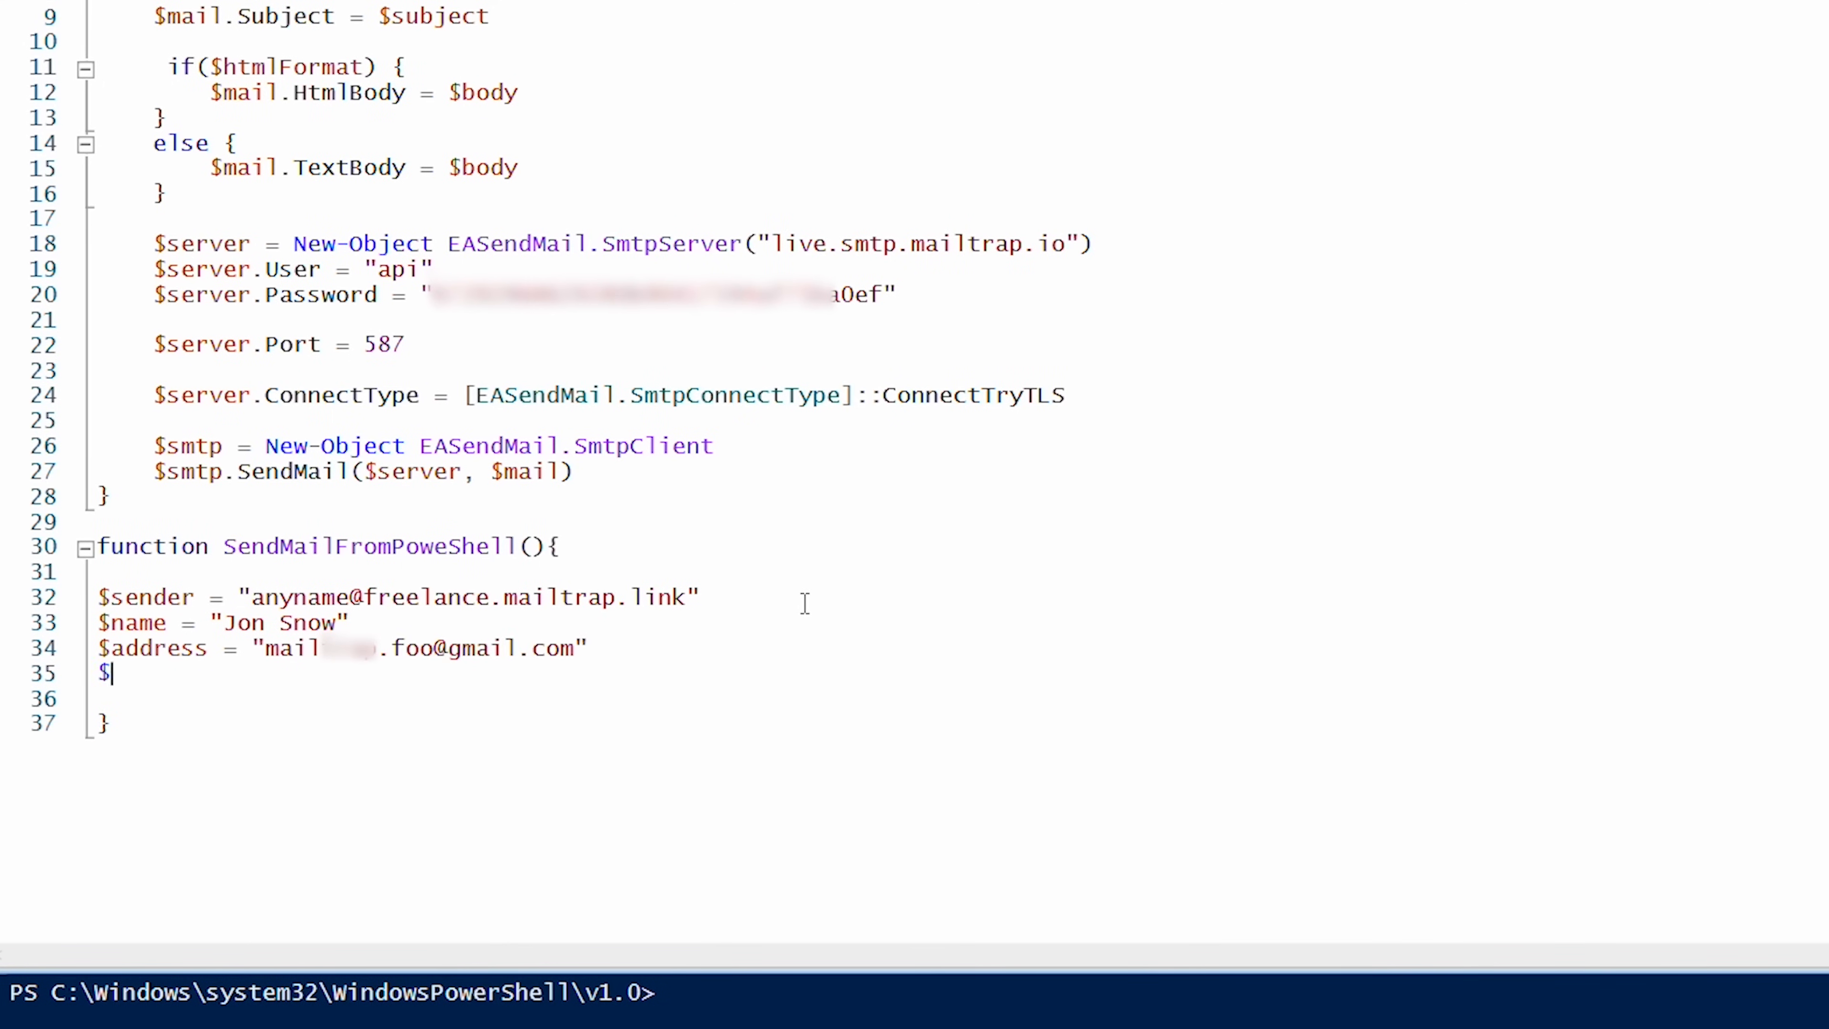
type("subject = \"Happy Samhain\"")
left_click(543, 698)
type("$body = \"Jonny, congrats on Samhain!")
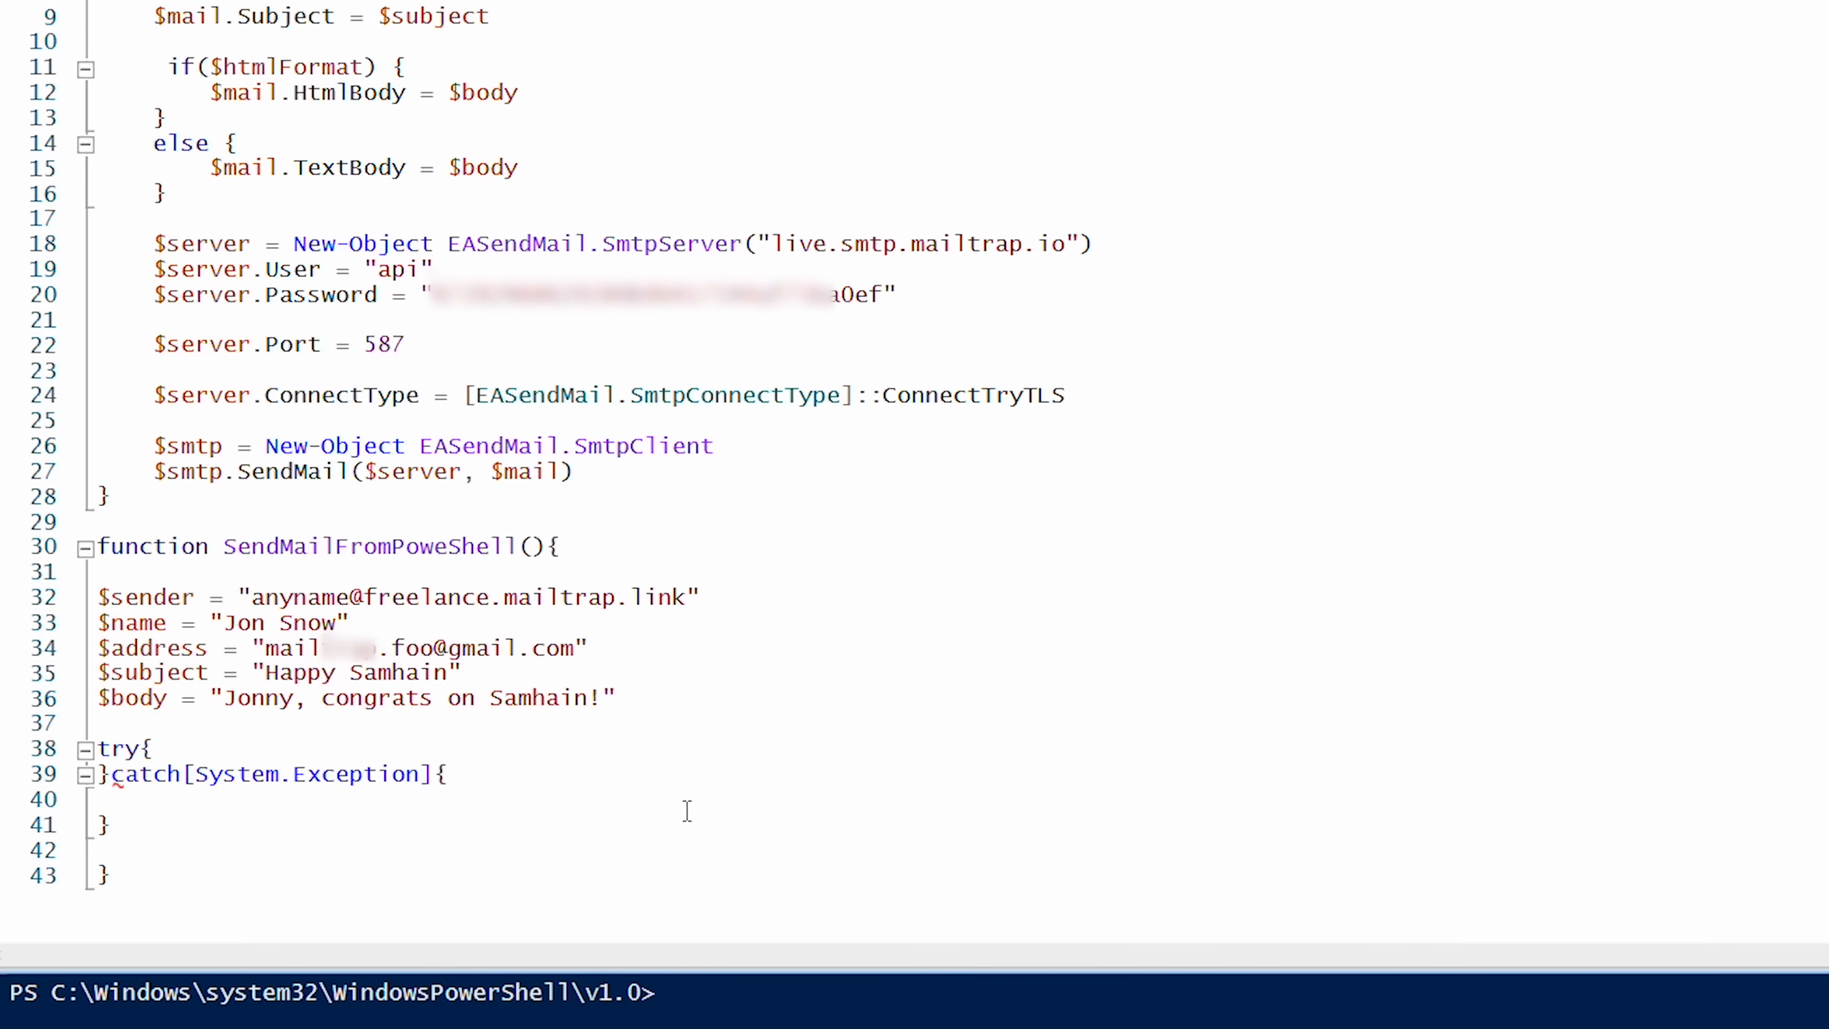
type("\"Failed to send email:{}\" -f $_.Exception.Message")
type("SendMailTo $sender $name")
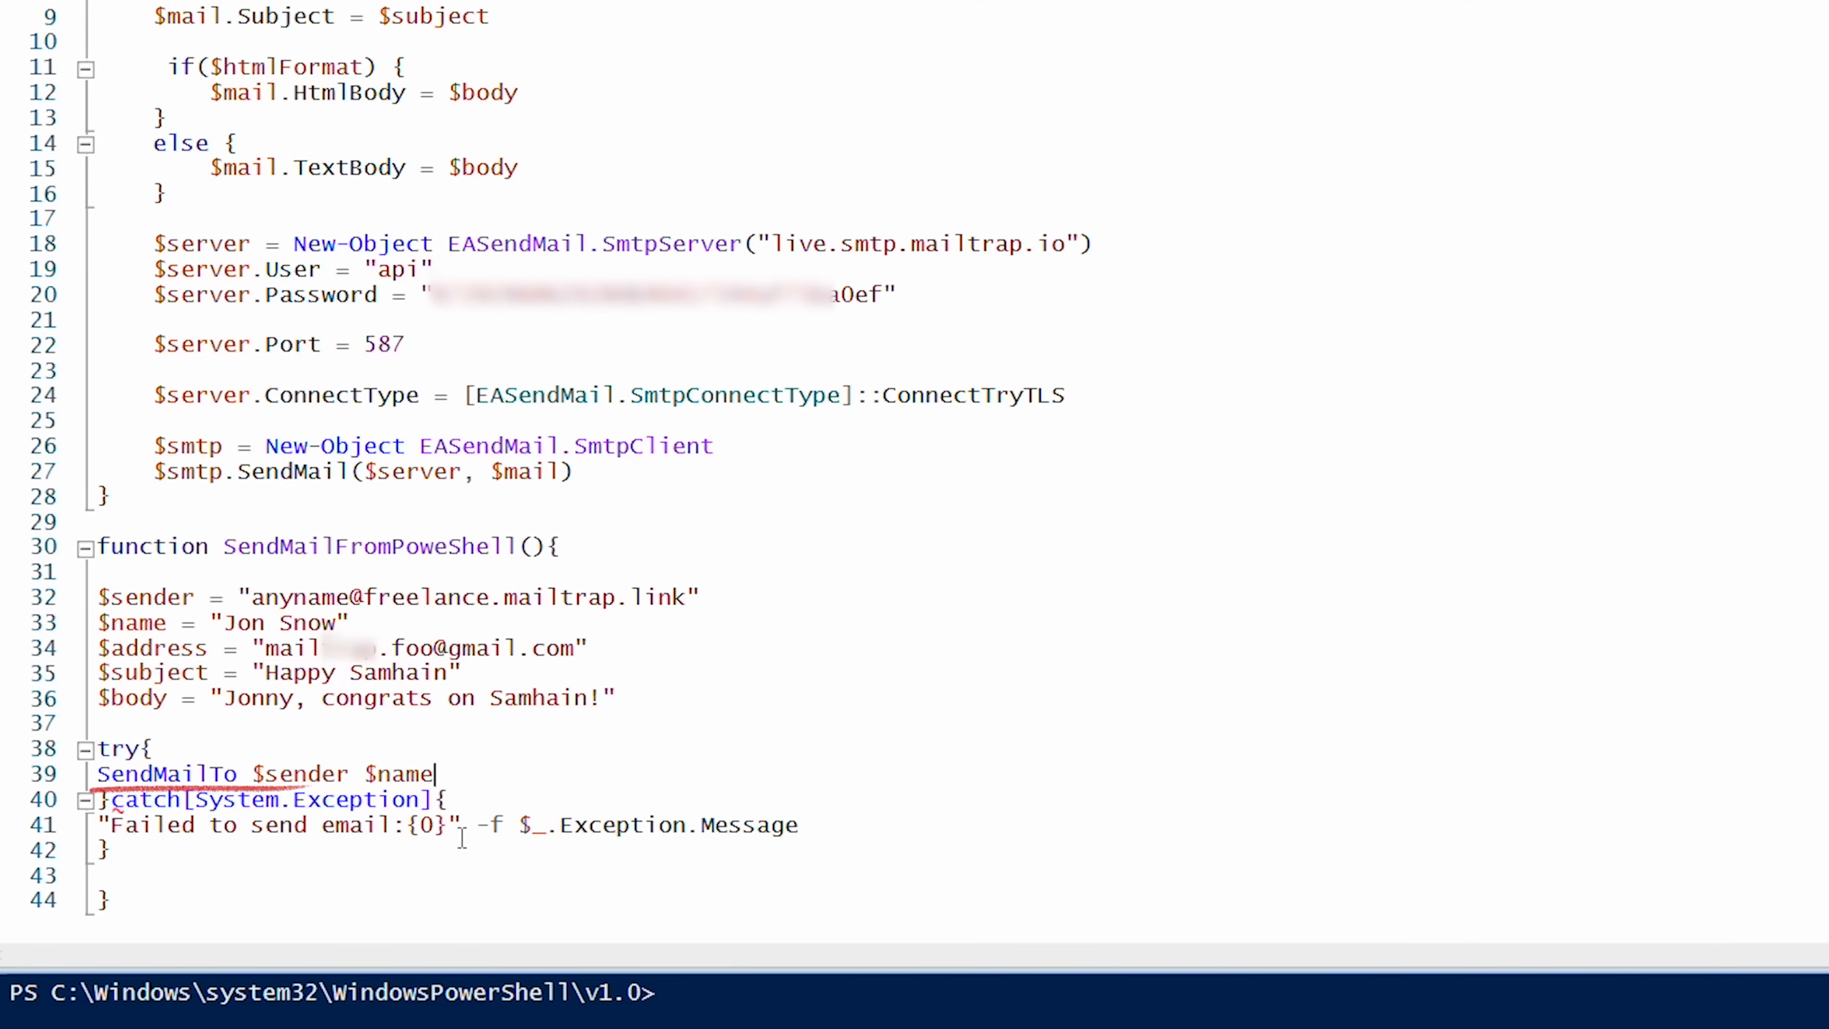
type("$address $subject $body")
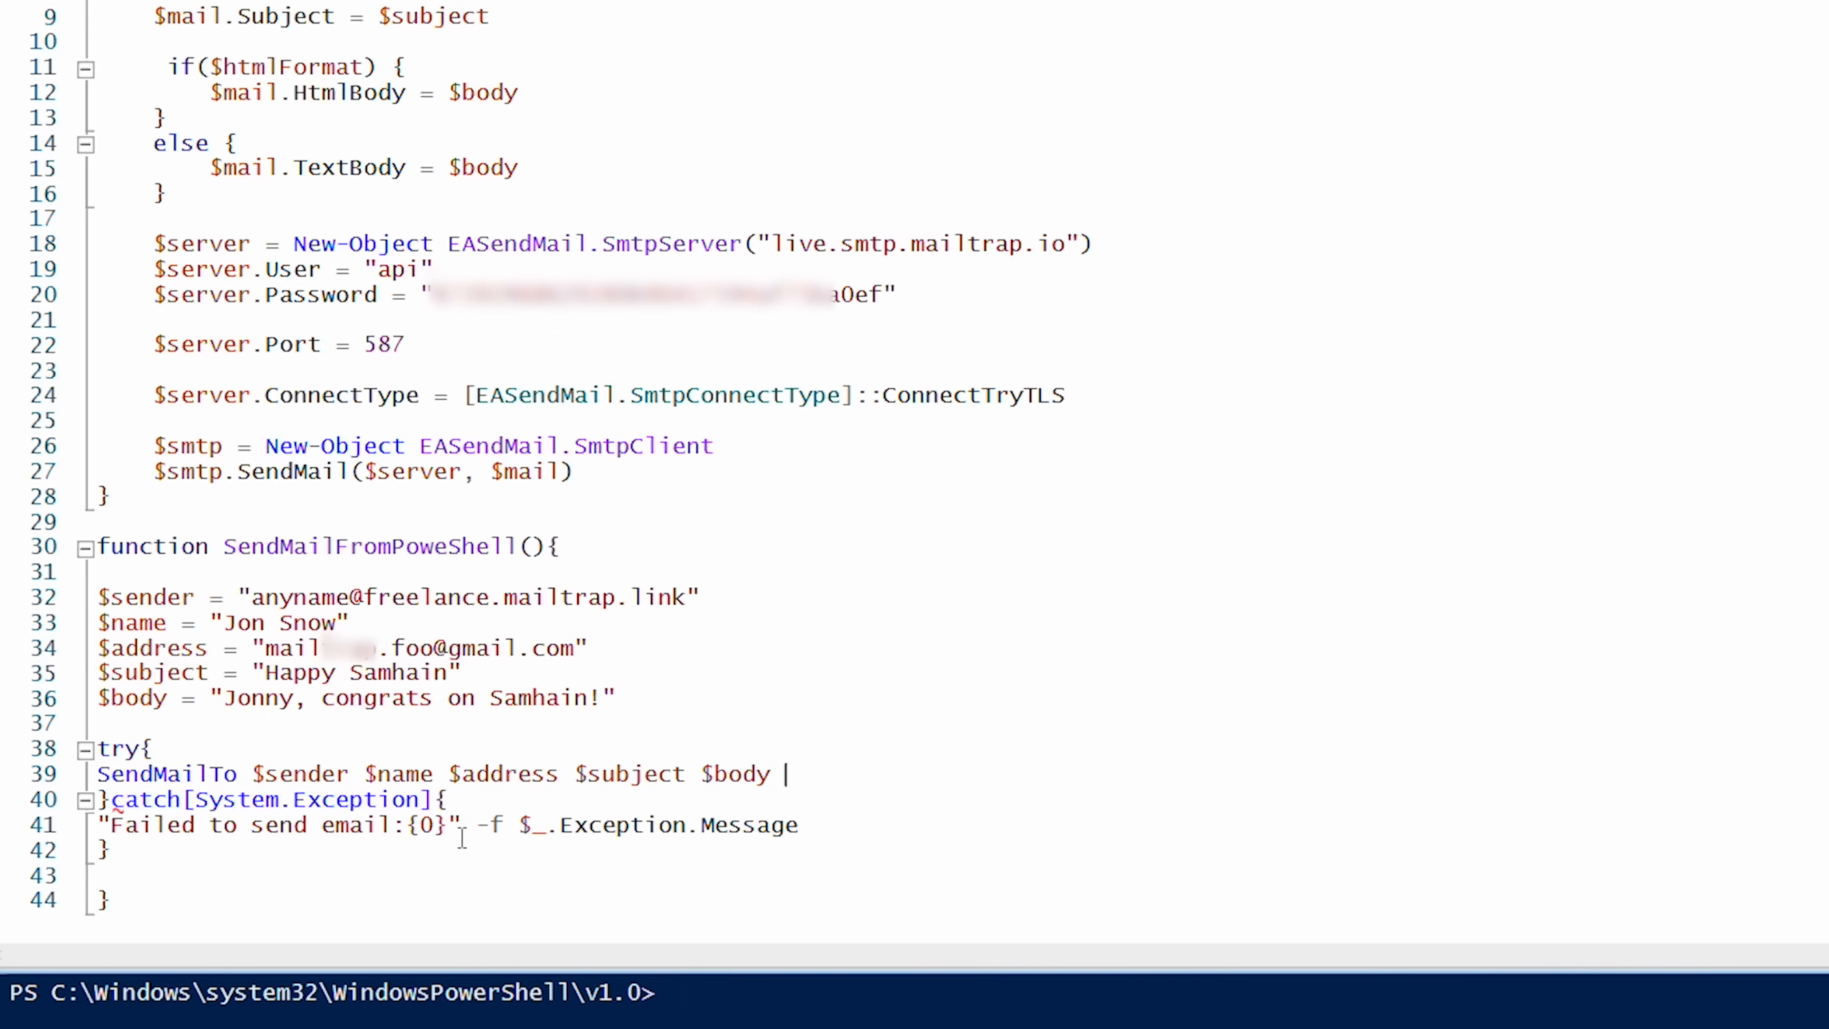
type("\"")
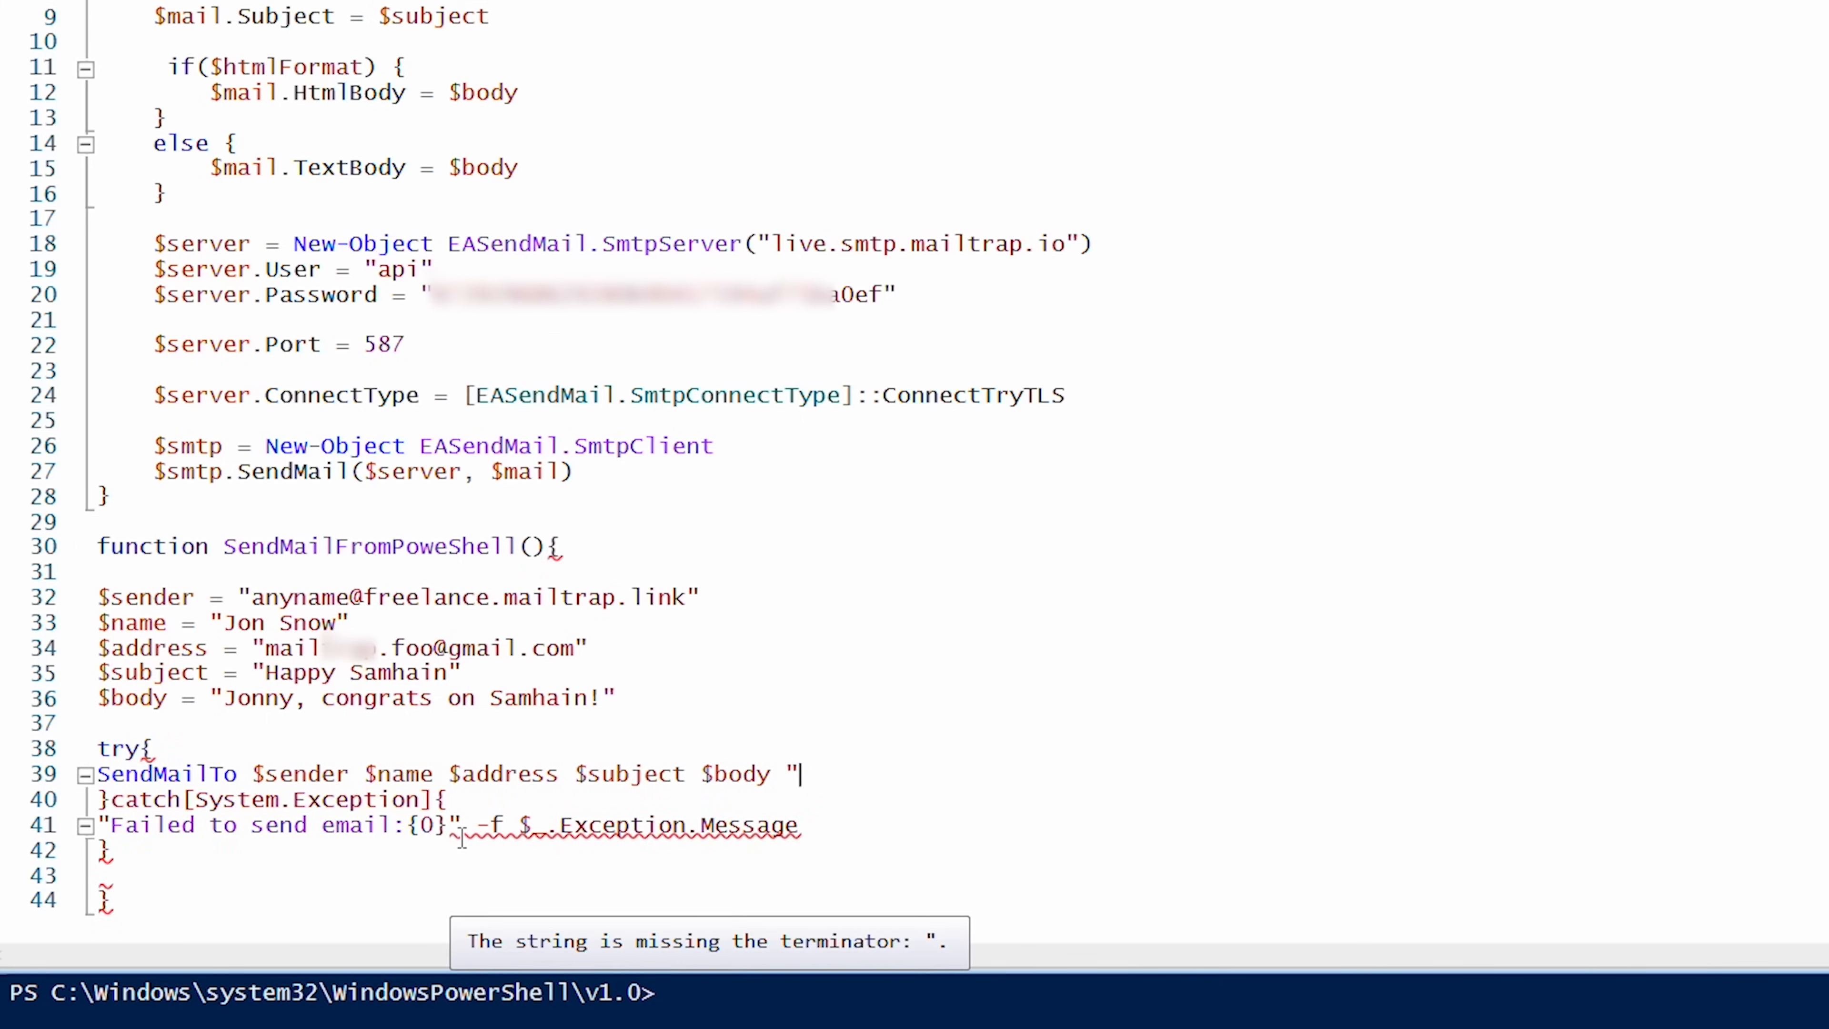